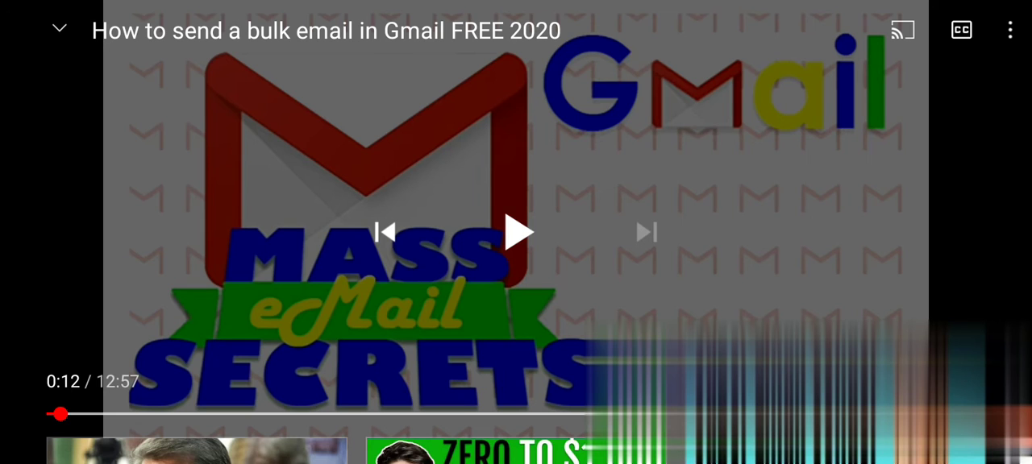
Resume the 'How to send a bulk email in Gmail FREE 2020' tutorial video
click(518, 232)
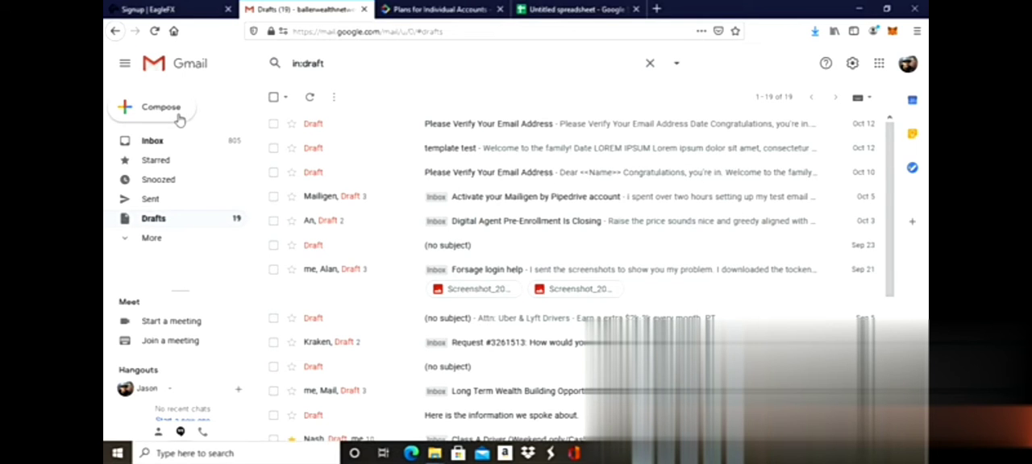
click(161, 106)
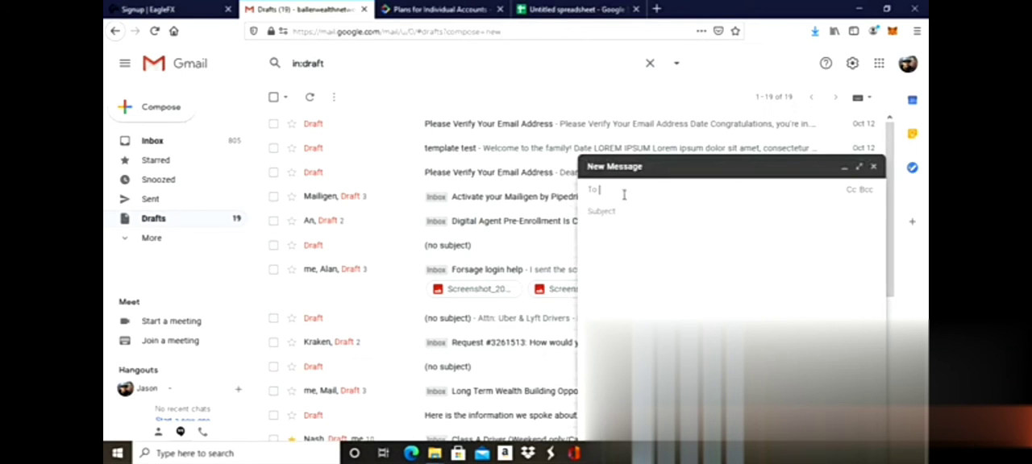
mouse_move(768, 196)
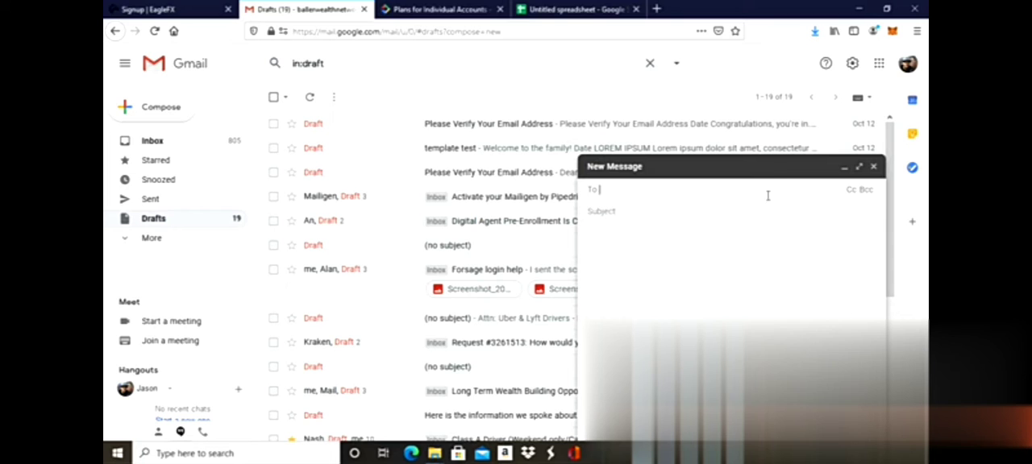
mouse_move(874, 167)
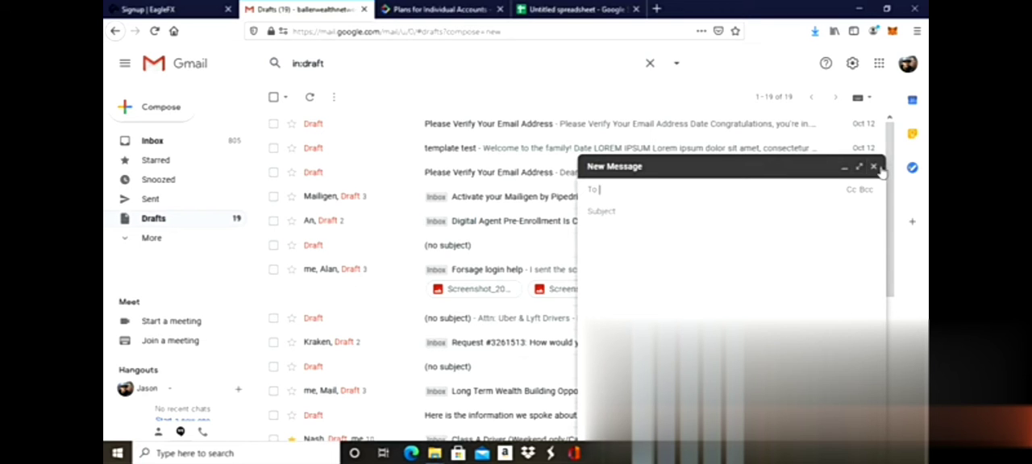
mouse_move(874, 167)
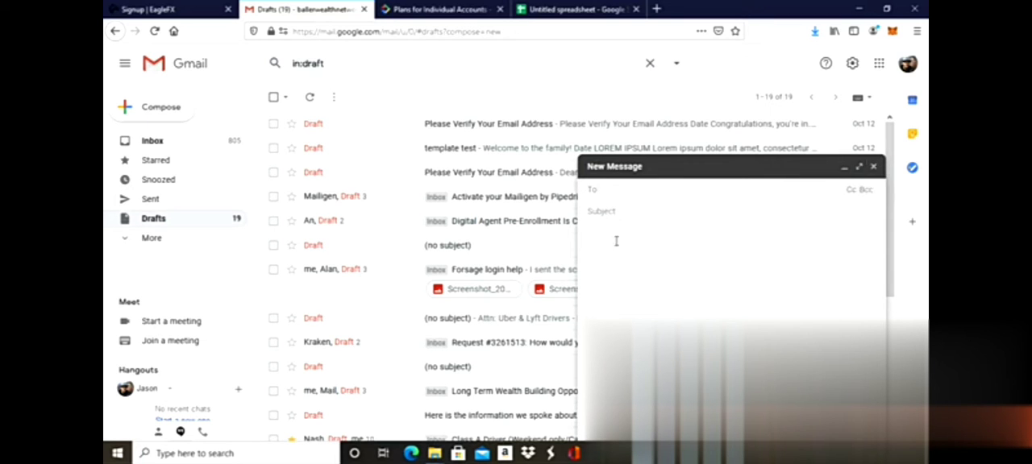
mouse_move(693, 188)
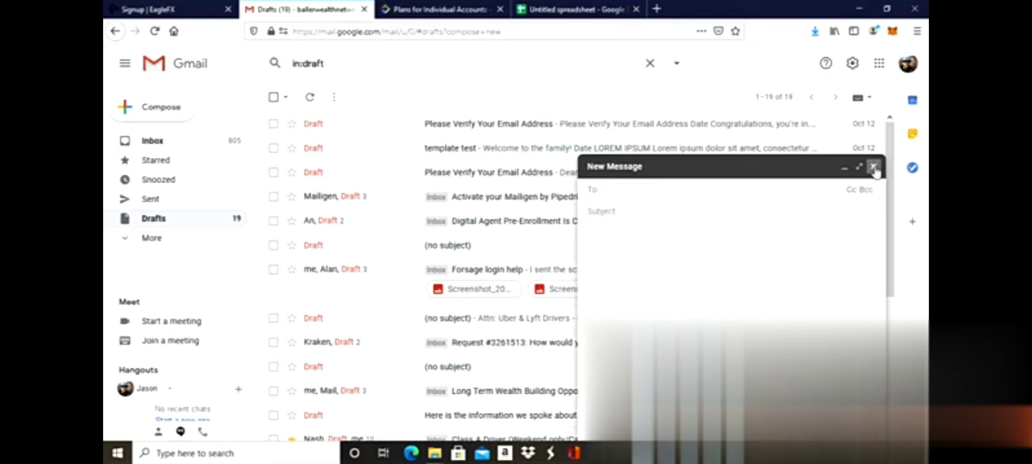
click(875, 168)
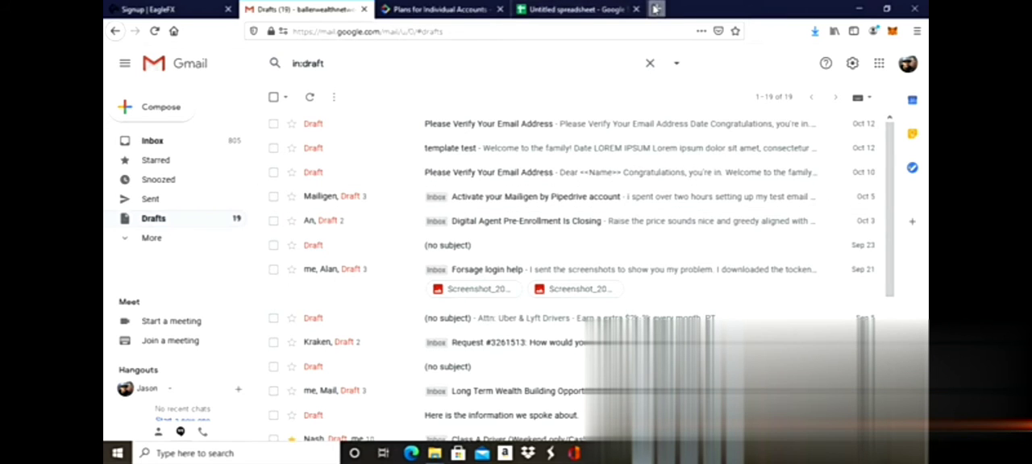
Search 'google sheet' in a new tab and open the Google Sheets result
click(793, 9)
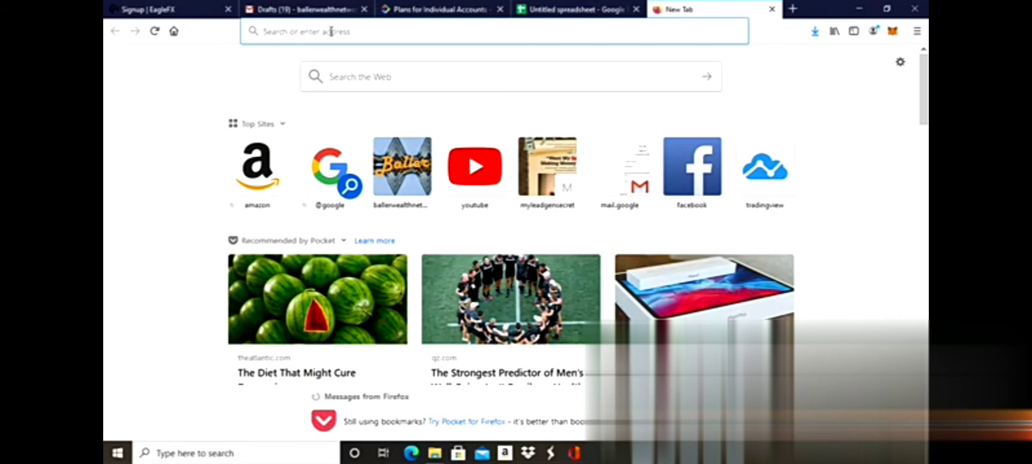
text(google.com)
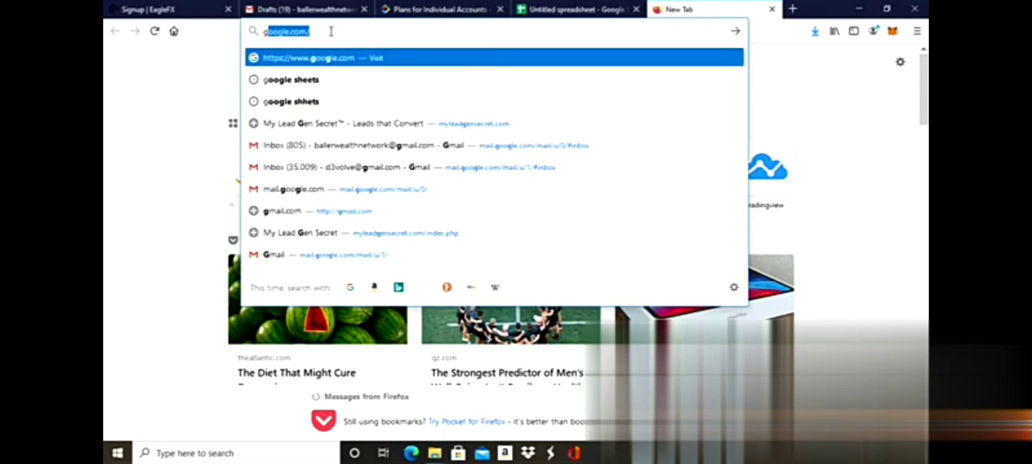
text(google sheet)
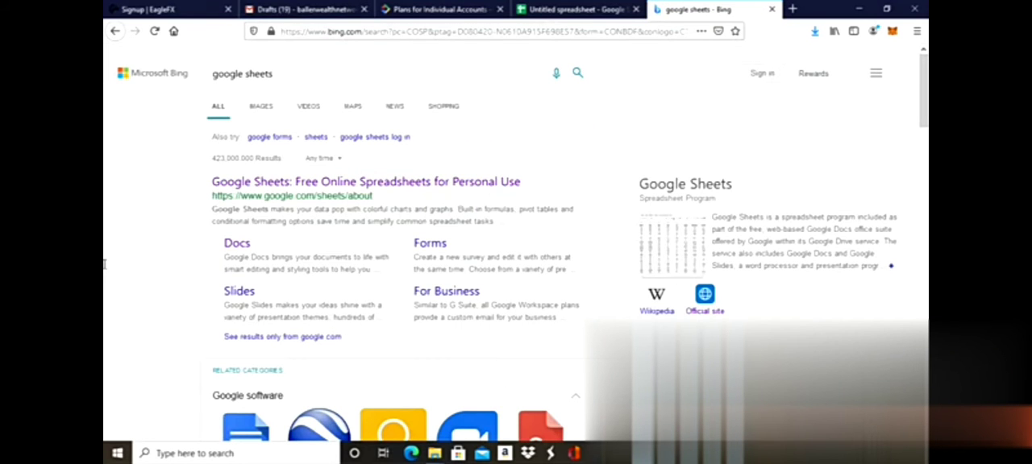
click(366, 182)
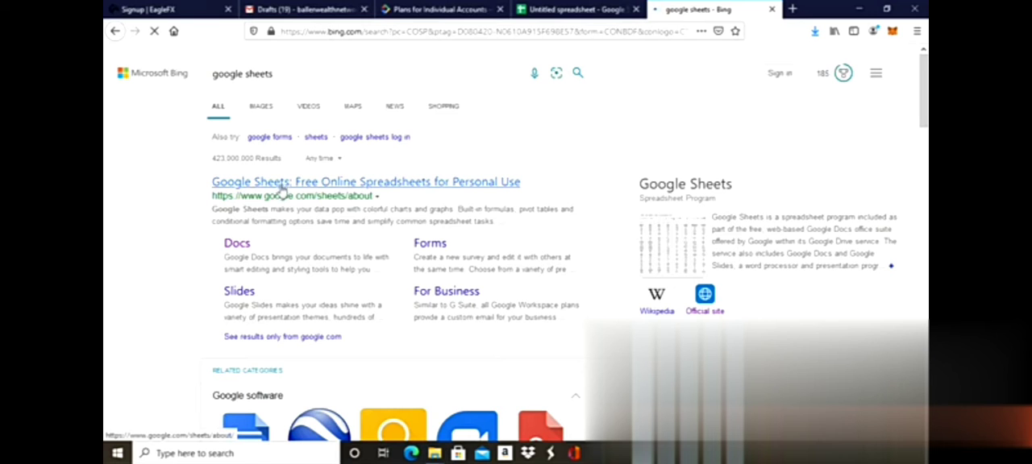
click(366, 181)
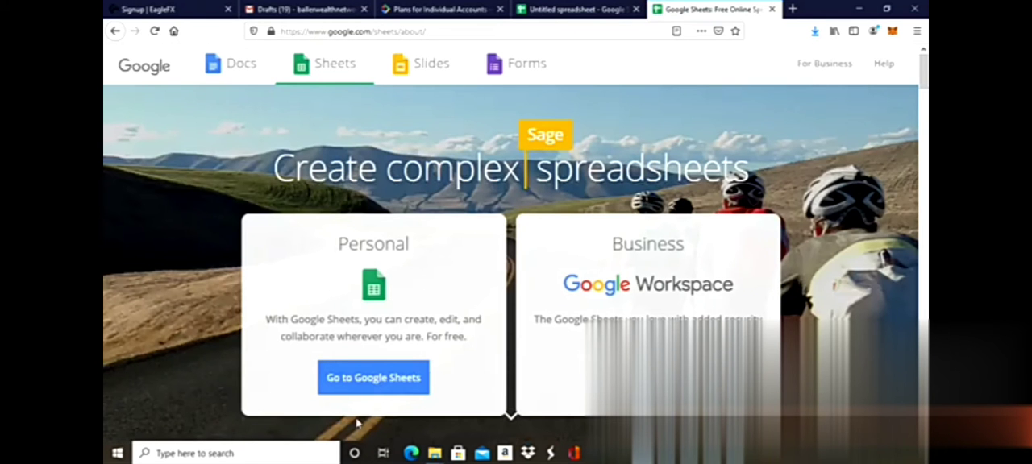
Go to Google Sheets and check the spreadsheet with Email Address headers
click(373, 378)
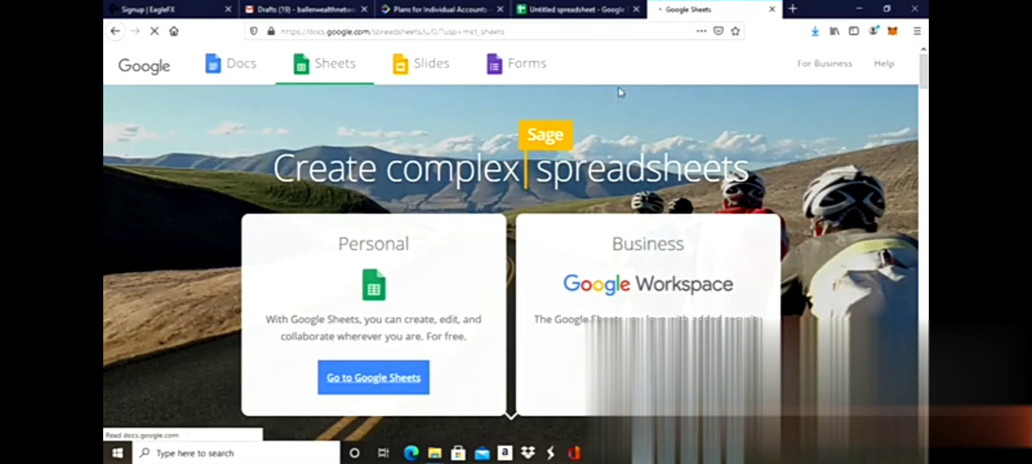
click(372, 377)
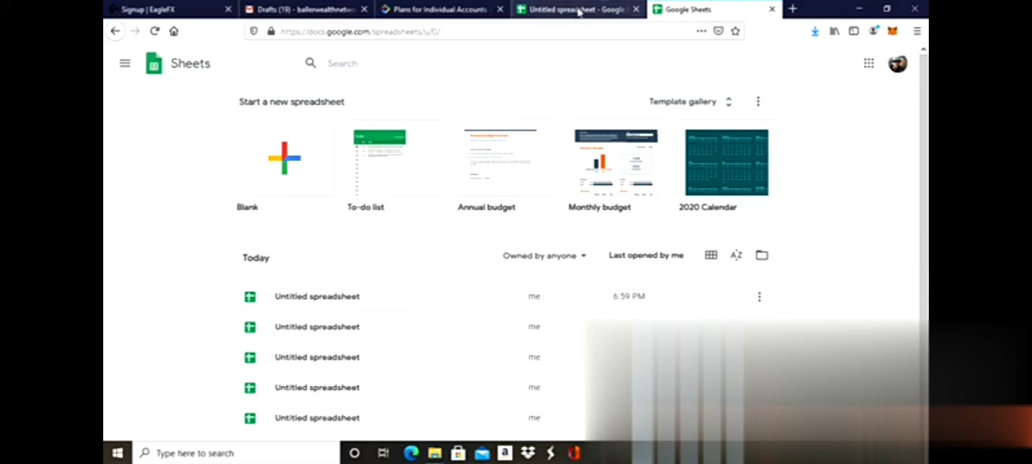
click(315, 296)
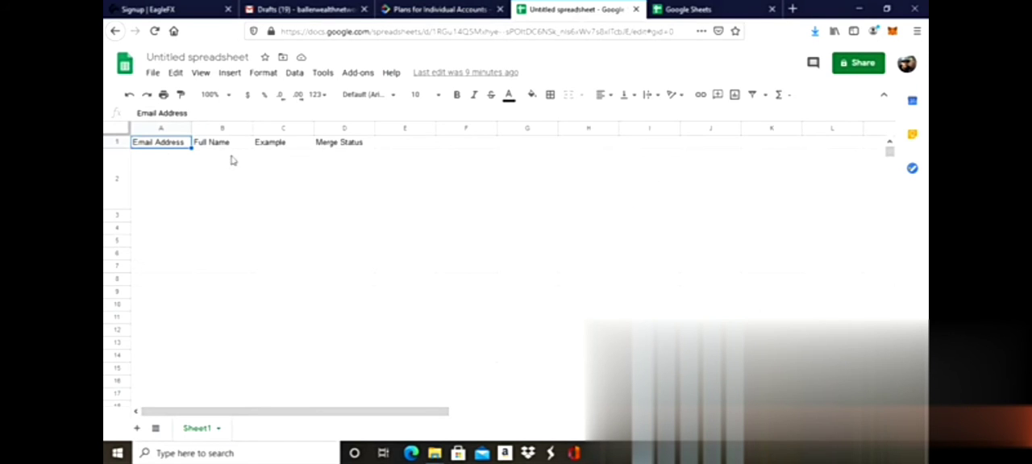
mouse_move(351, 153)
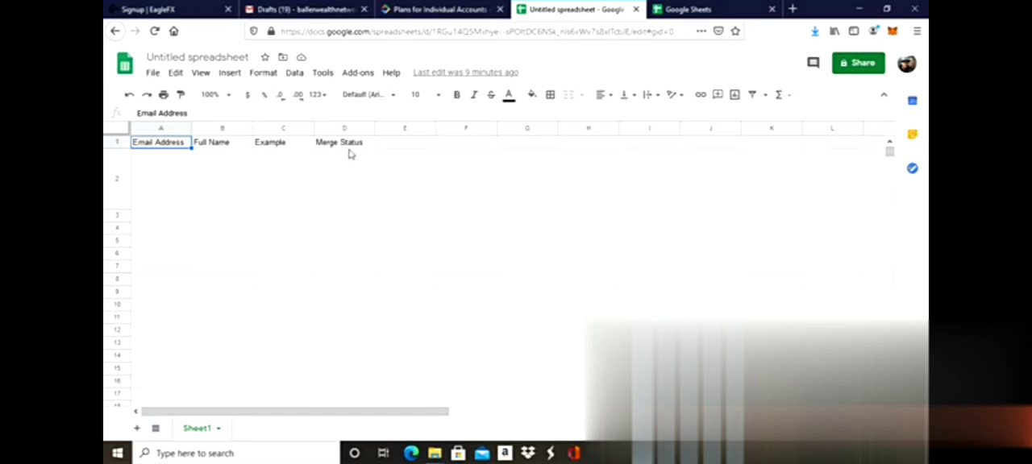
mouse_move(493, 292)
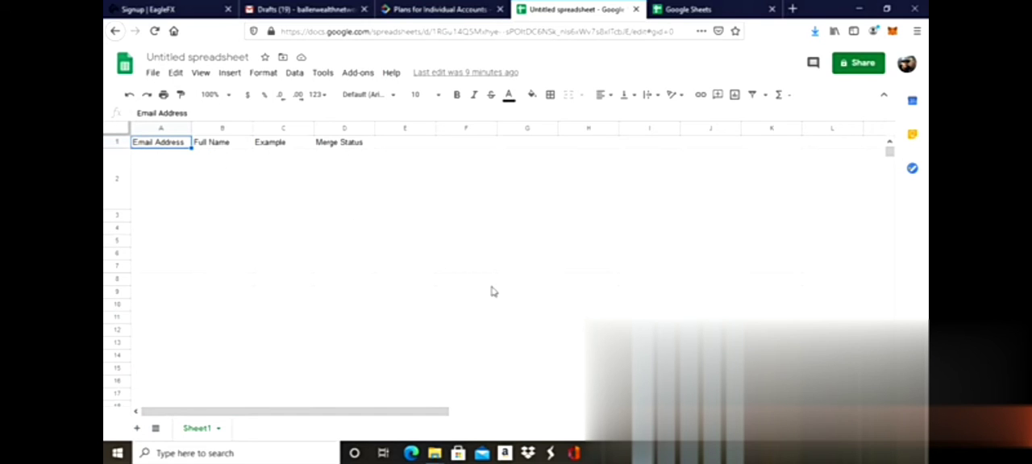
mouse_move(677, 23)
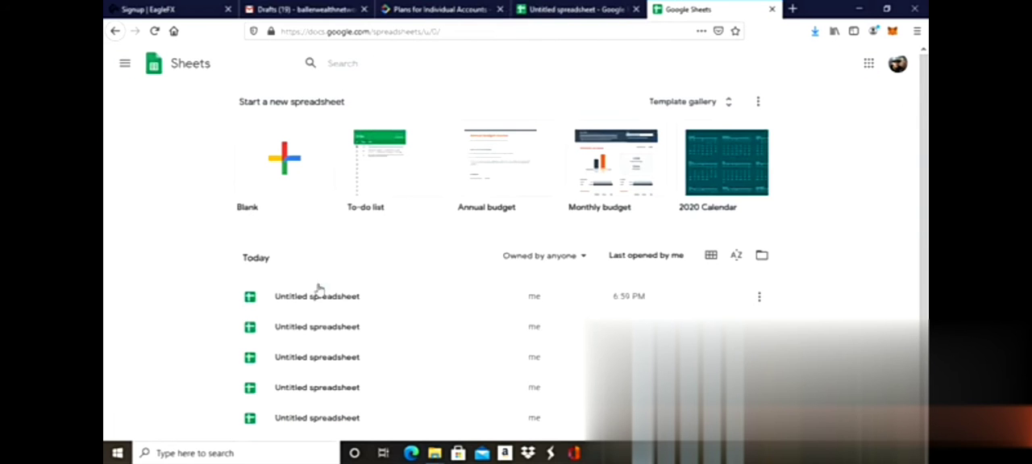
Create a blank spreadsheet and search the add-ons store for 'Yet Another Mail Merge'
click(283, 161)
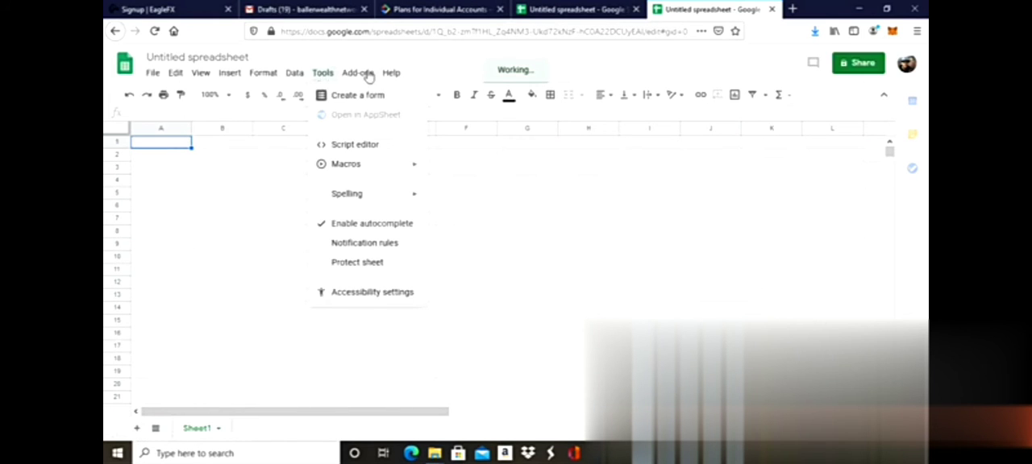
click(360, 73)
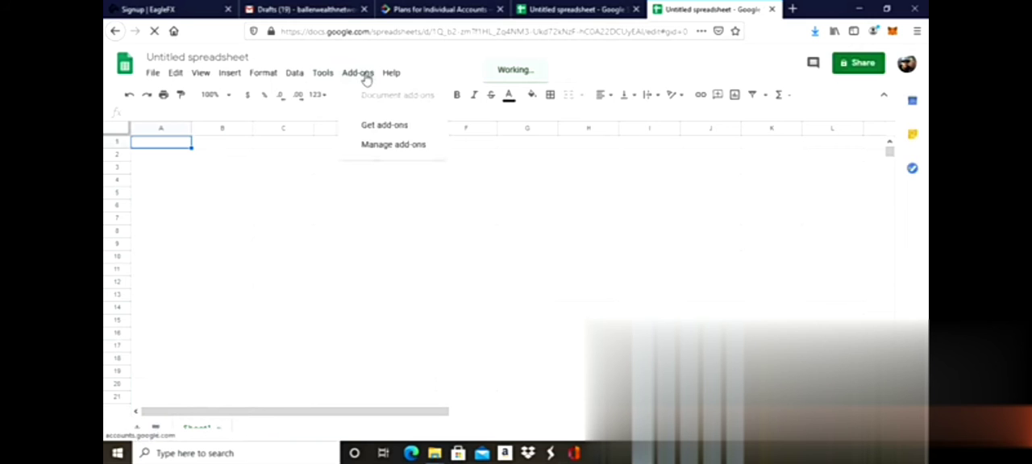
mouse_move(424, 125)
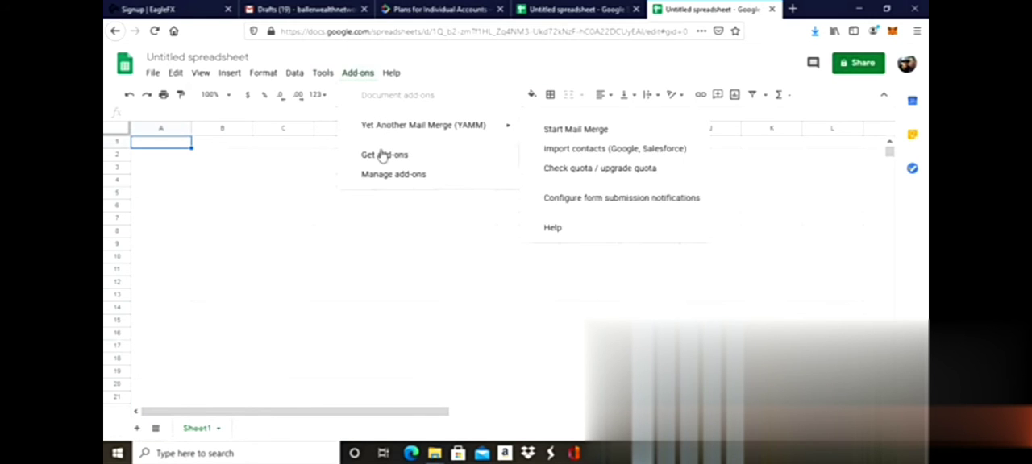
click(383, 154)
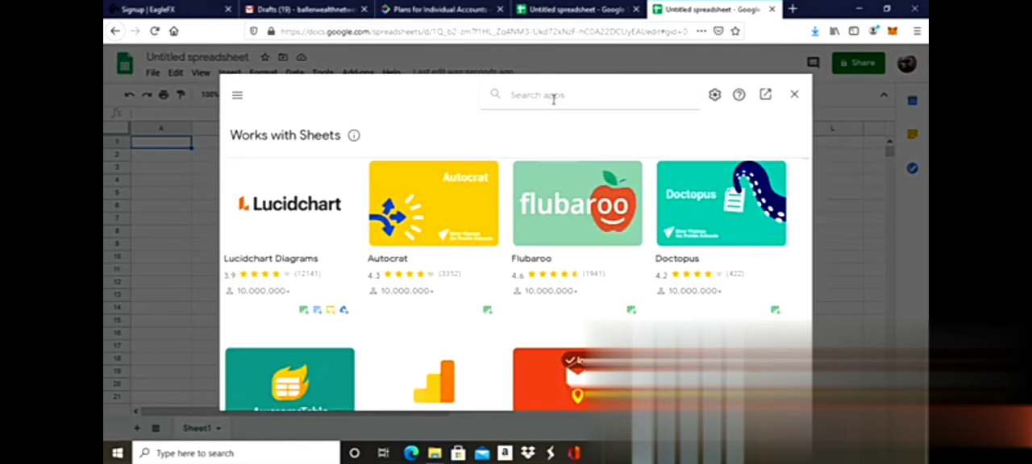
text(yet anothi)
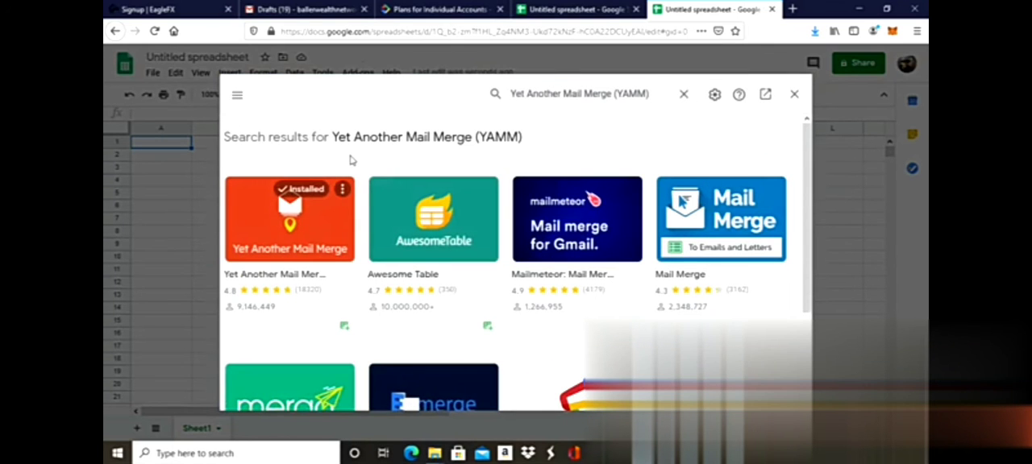
mouse_move(314, 257)
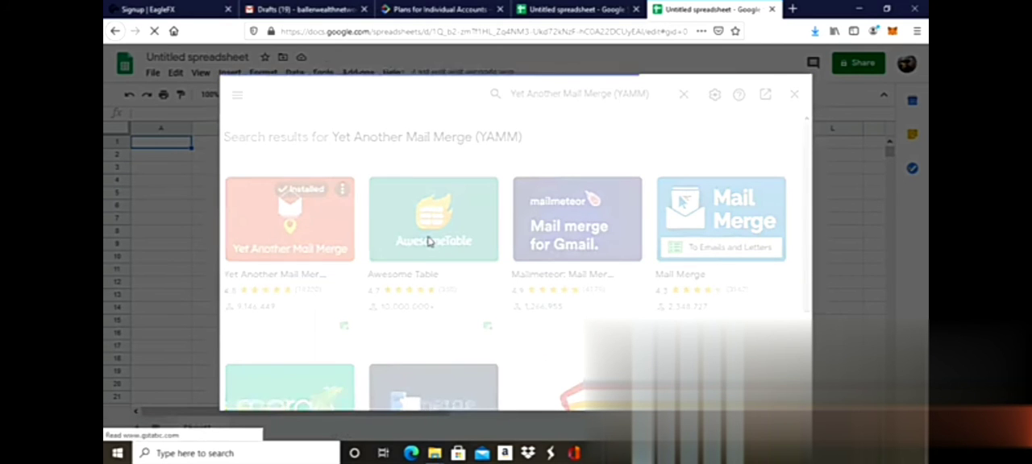
click(433, 219)
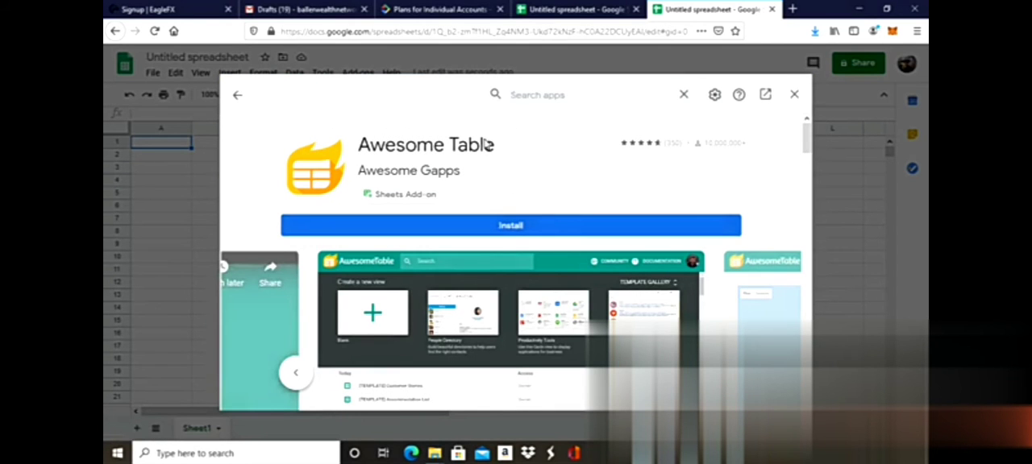
mouse_move(353, 128)
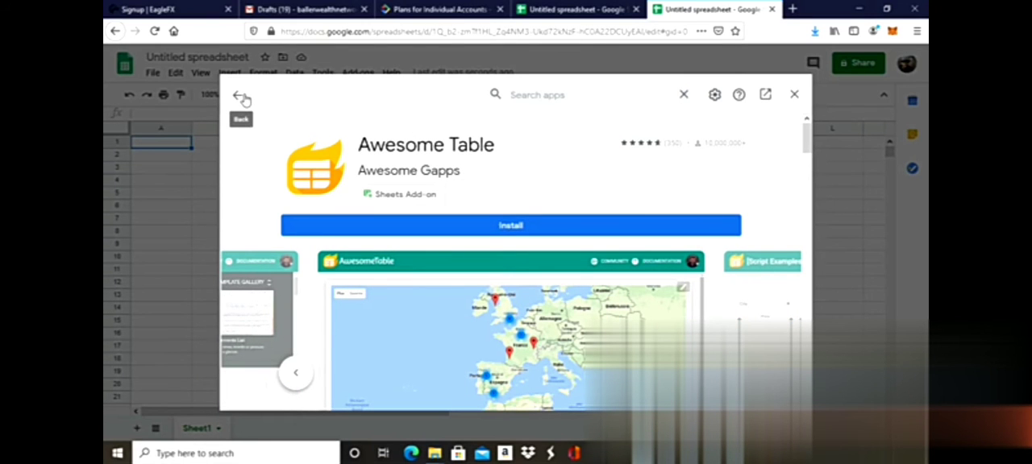
mouse_move(284, 97)
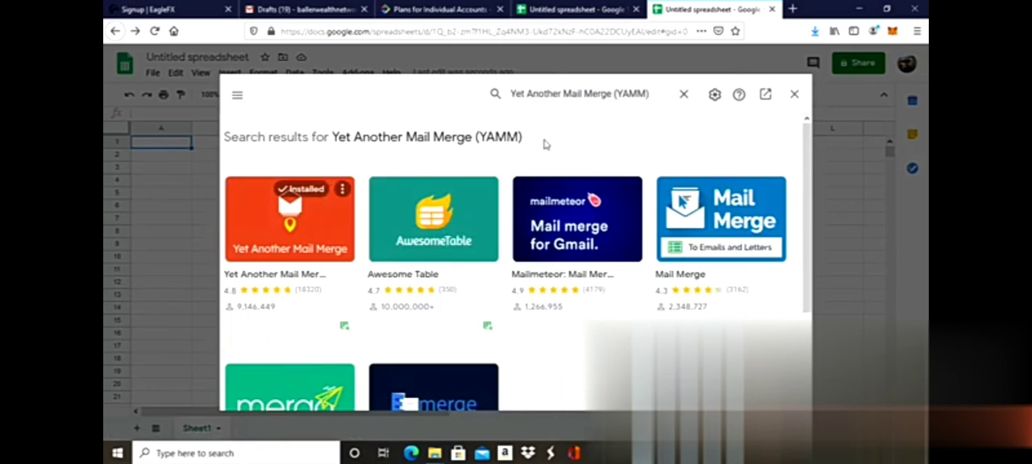
mouse_move(795, 96)
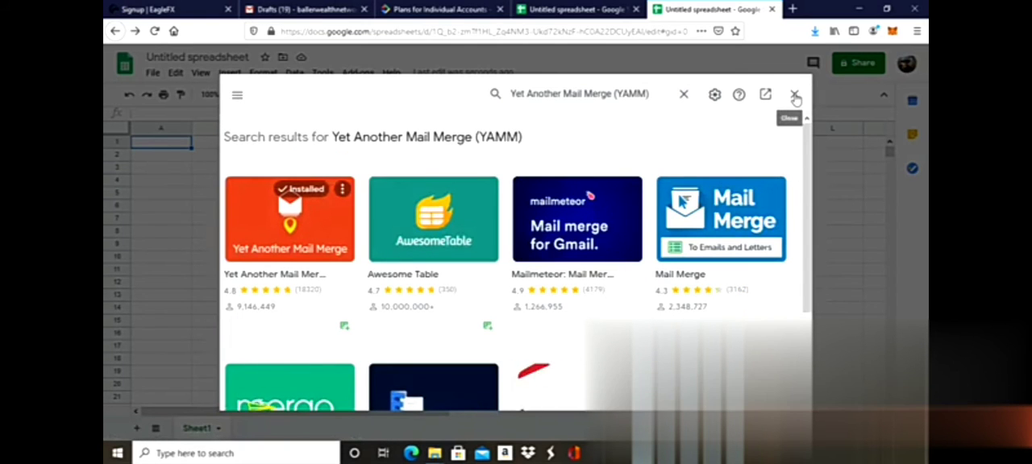
click(793, 95)
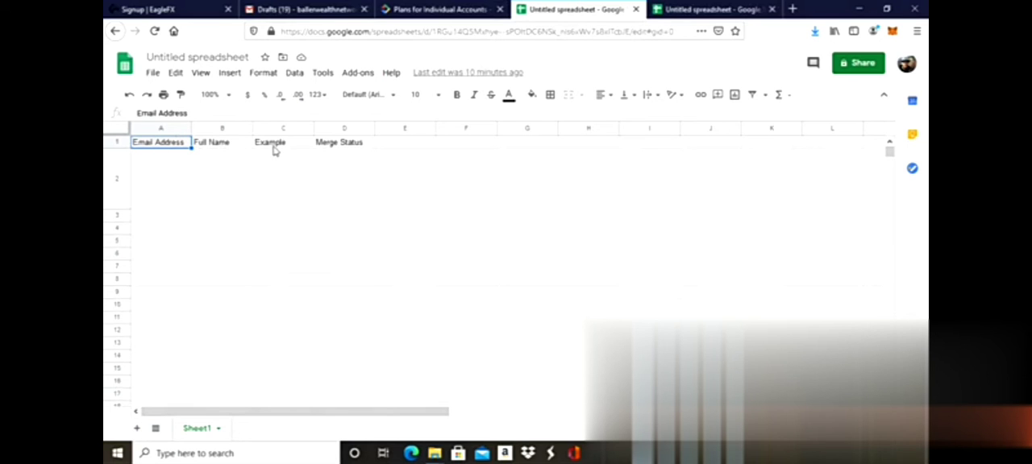
mouse_move(346, 192)
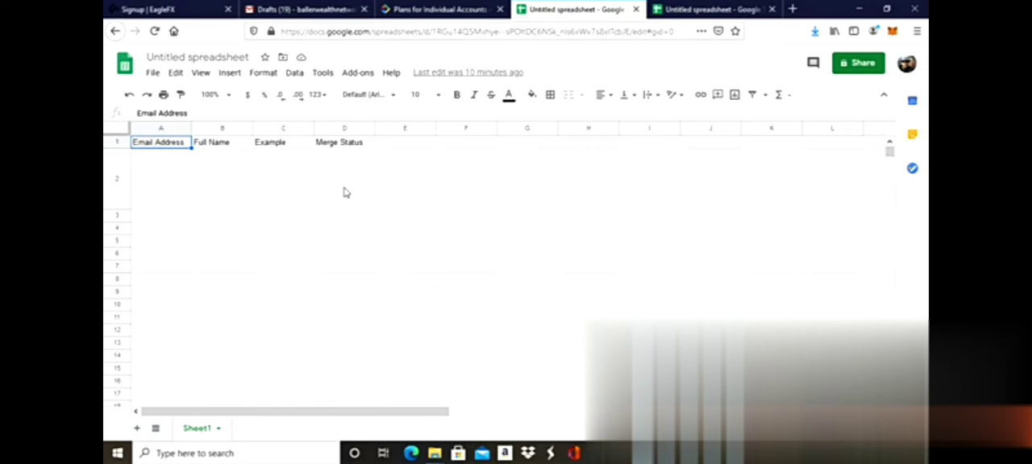
mouse_move(214, 148)
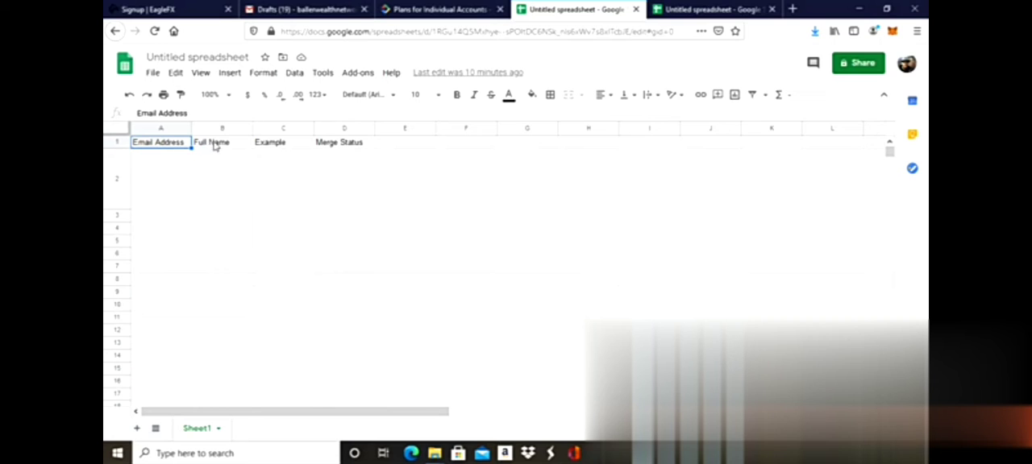
mouse_move(193, 199)
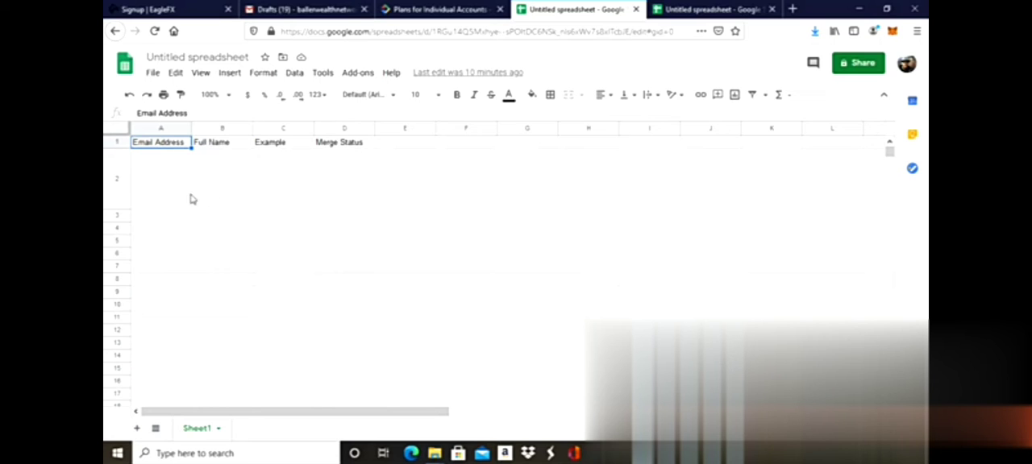
click(161, 178)
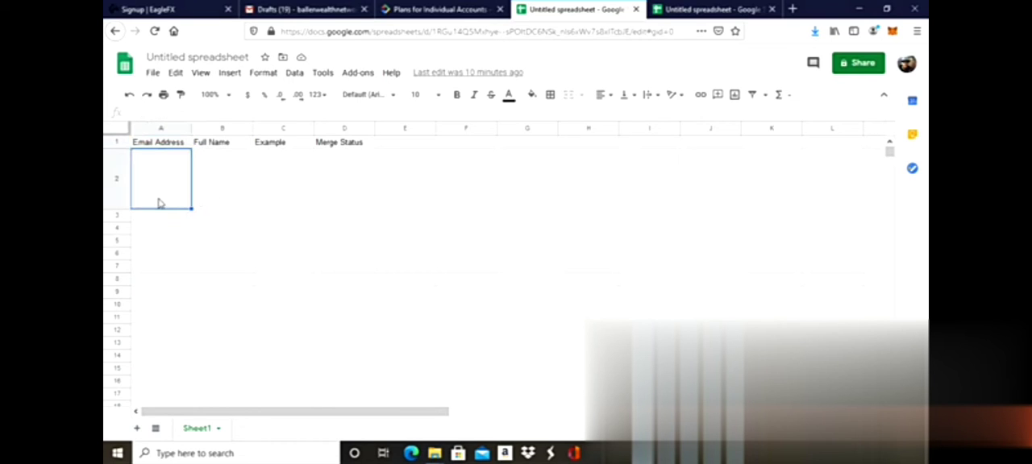
mouse_move(410, 193)
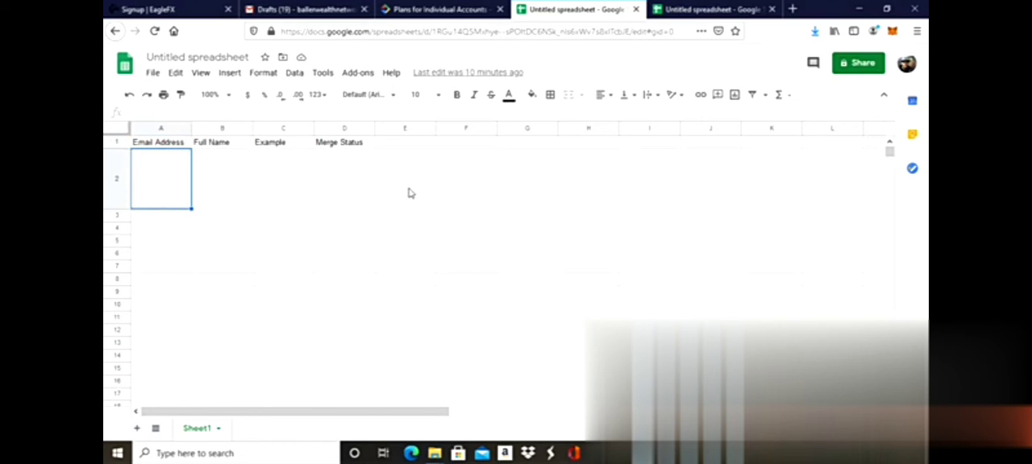
mouse_move(158, 329)
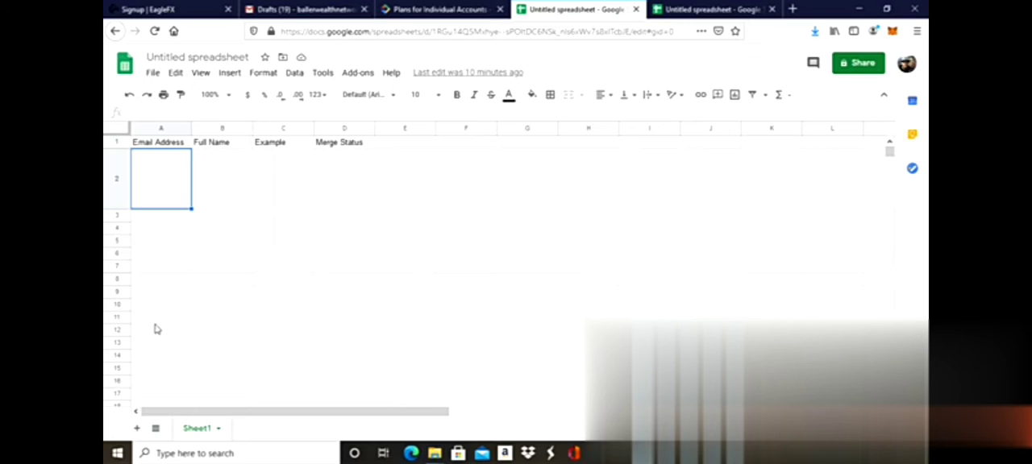
mouse_move(135, 214)
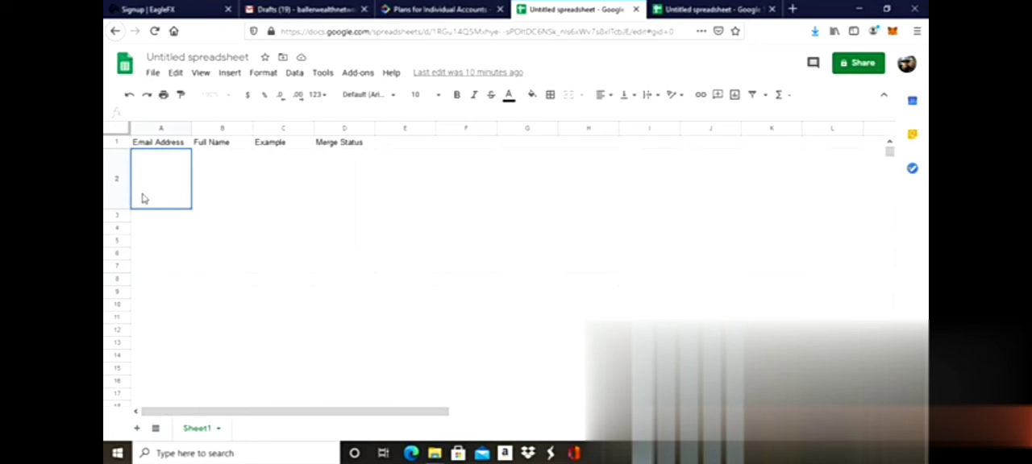
mouse_move(144, 190)
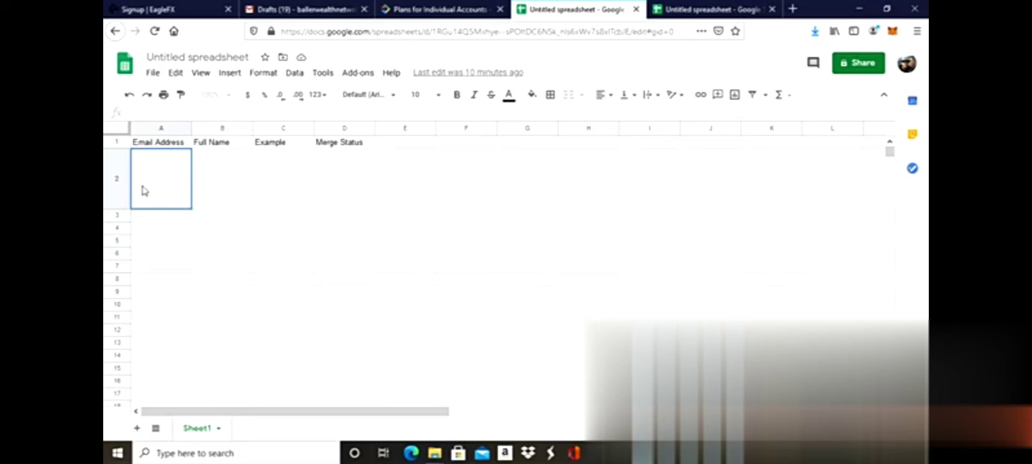
mouse_move(146, 195)
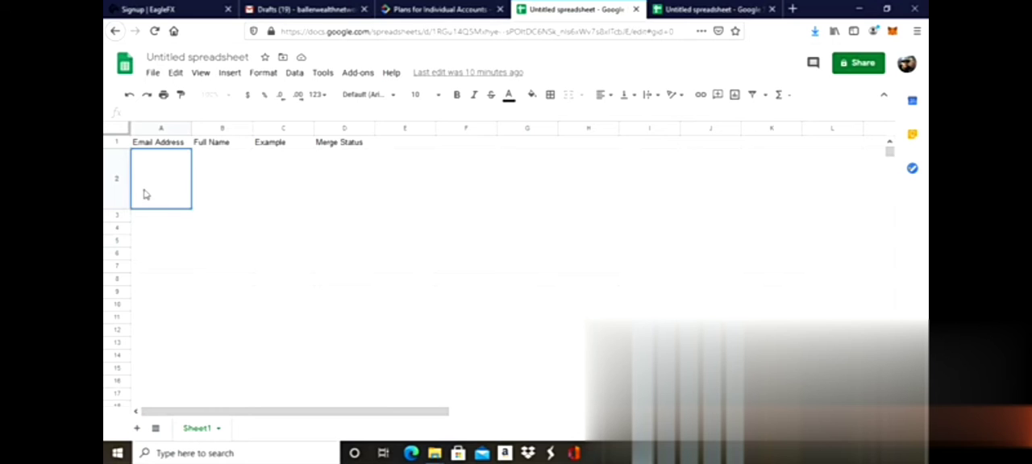
mouse_move(153, 198)
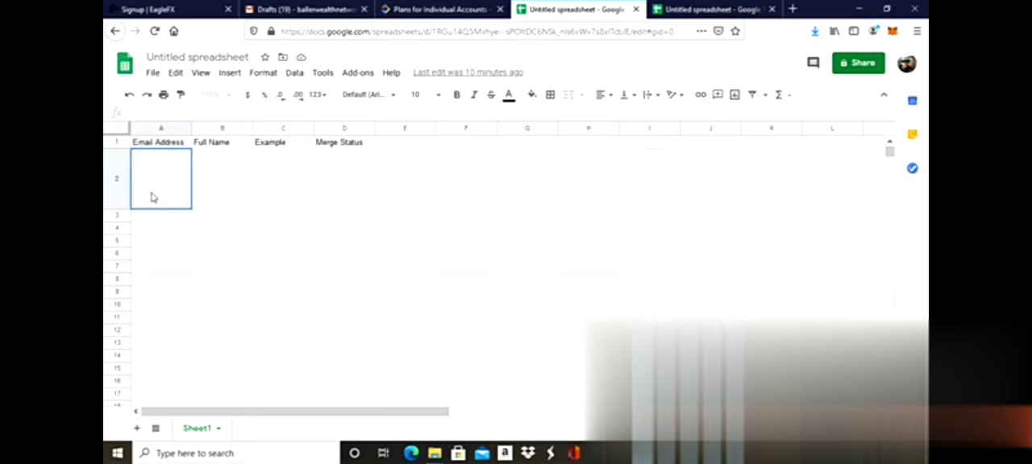
Fill row 2 with the contact email, name Jason, and 'send test email or real email'
click(222, 178)
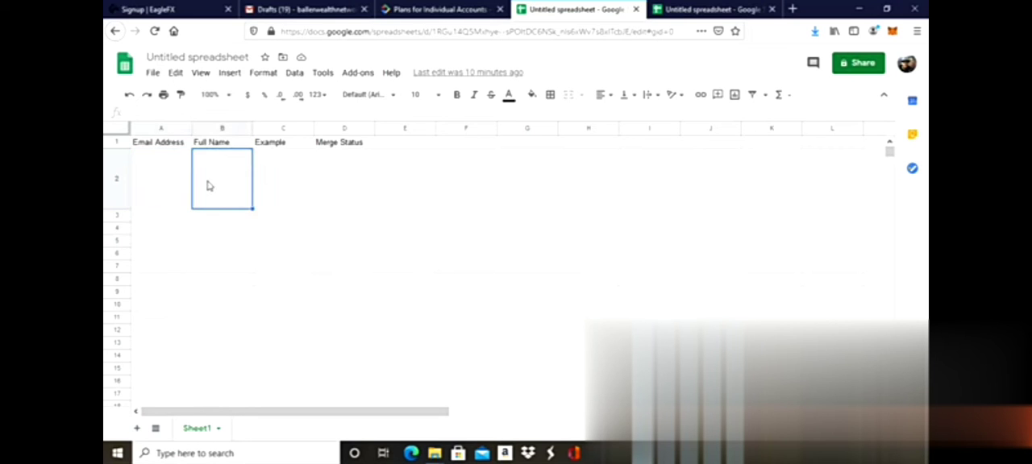
click(160, 178)
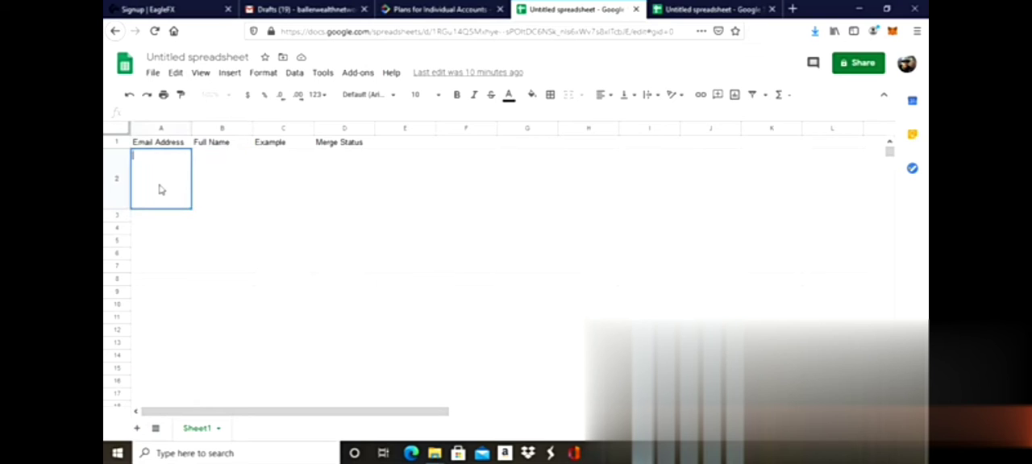
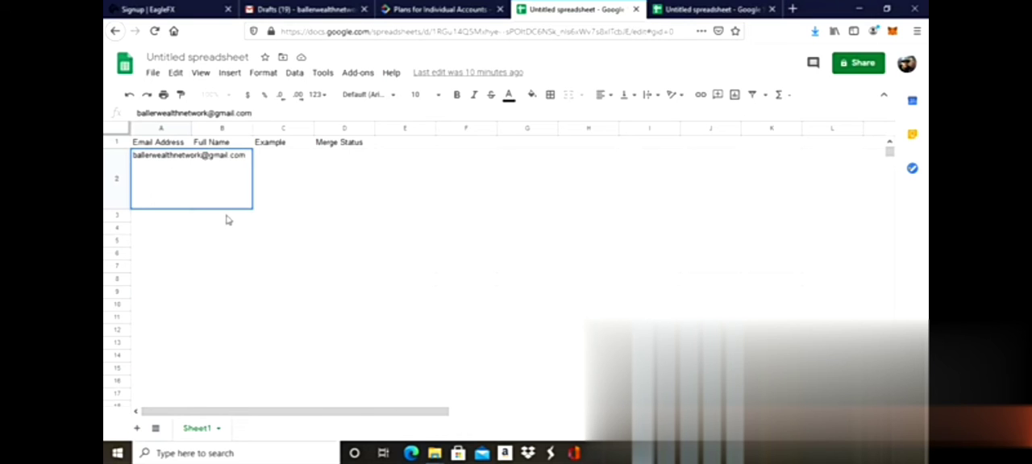
text(Jason)
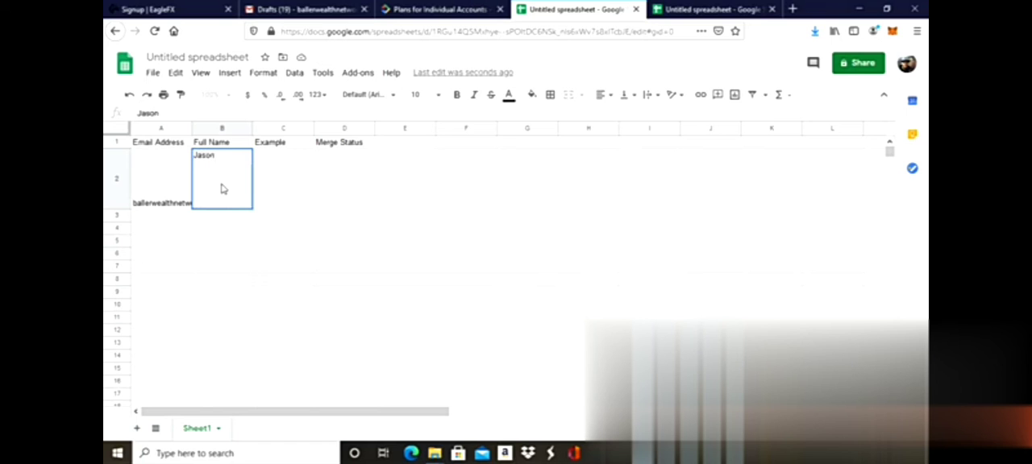
mouse_move(289, 192)
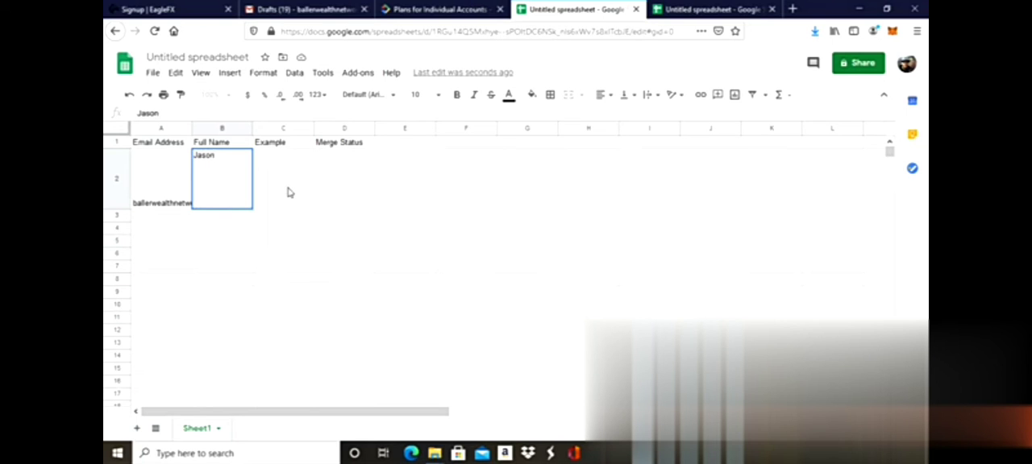
click(283, 179)
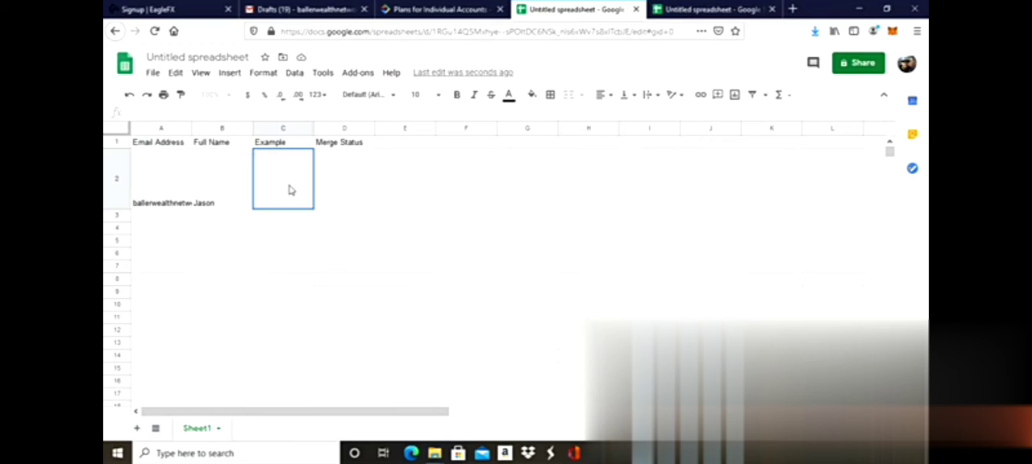
text(send test)
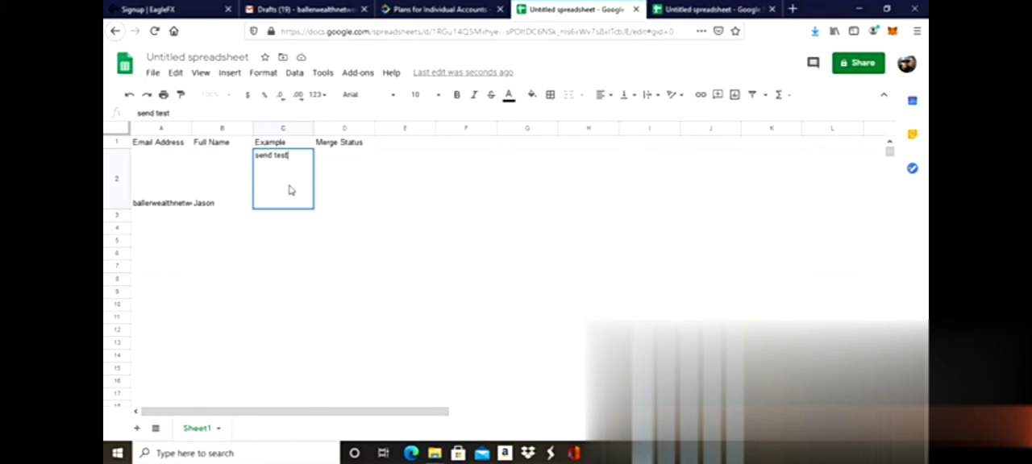
text(email or real email)
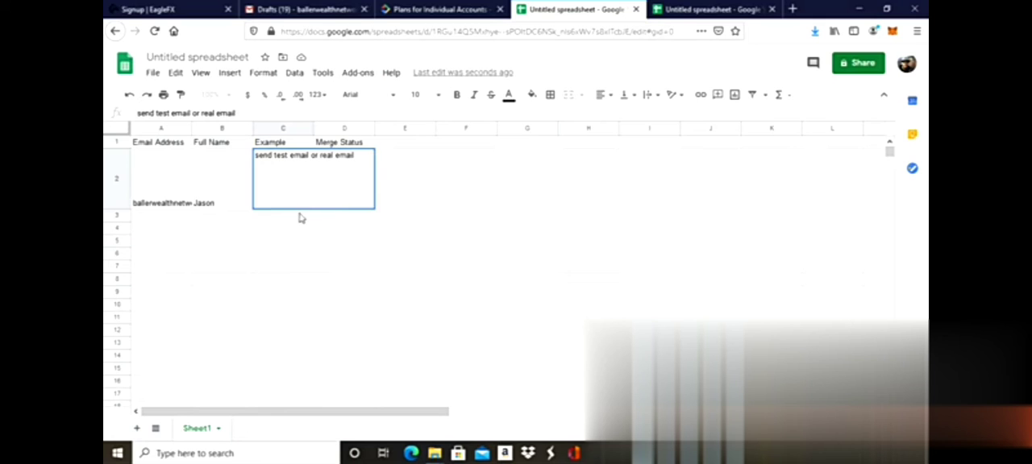
key(Enter)
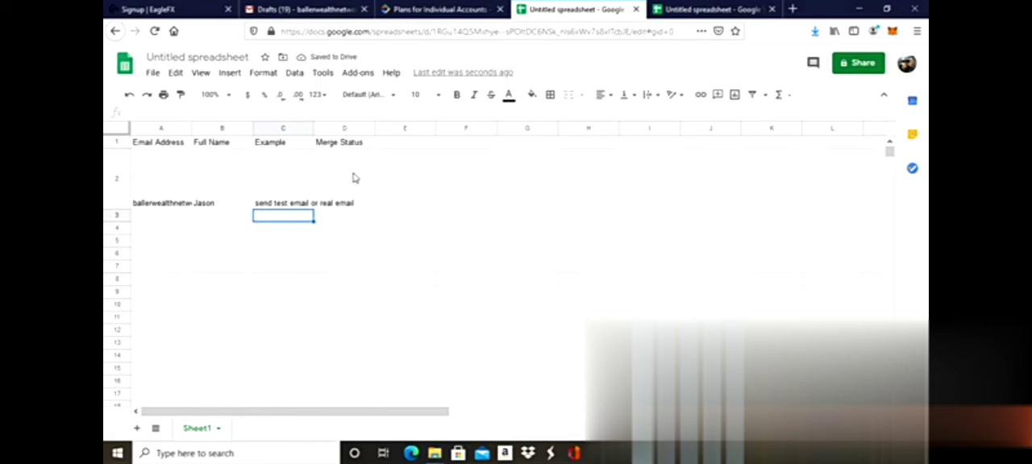
Launch YAMM's Start Mail Merge from Add-ons and continue past the personal plan notice
click(357, 73)
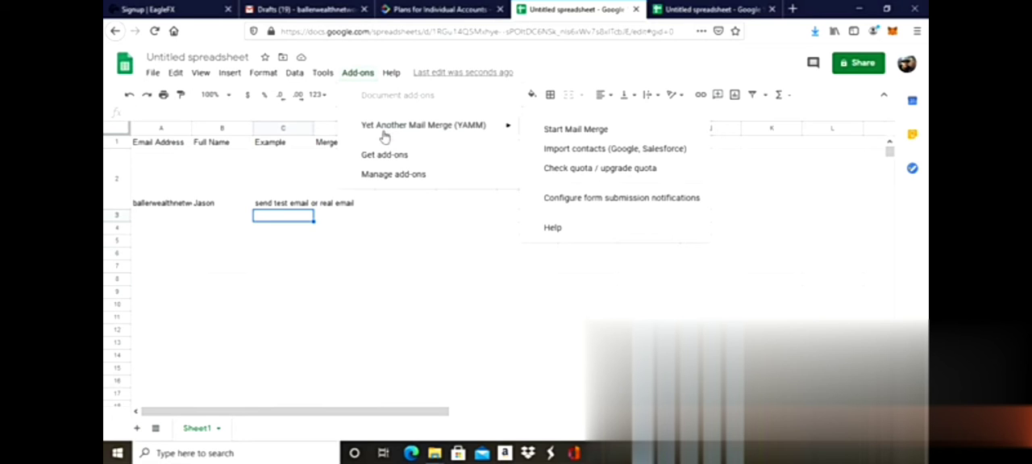
mouse_move(566, 131)
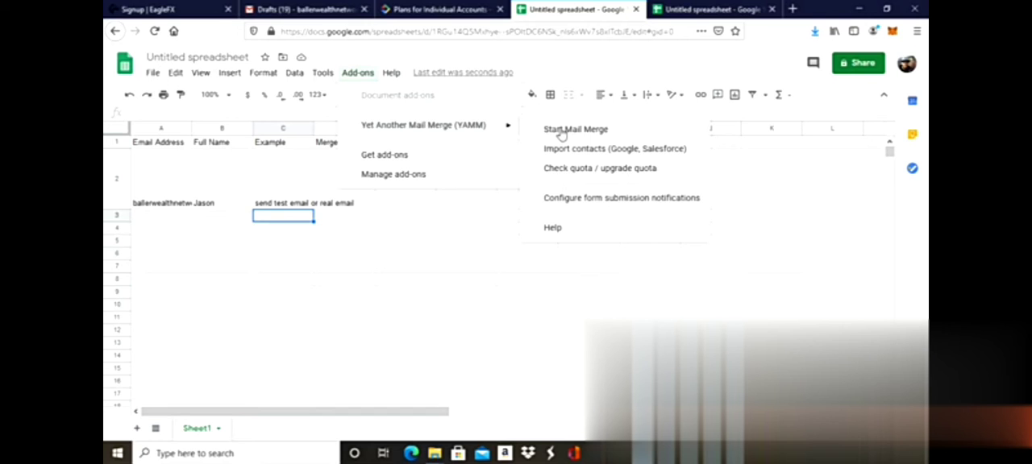
click(575, 129)
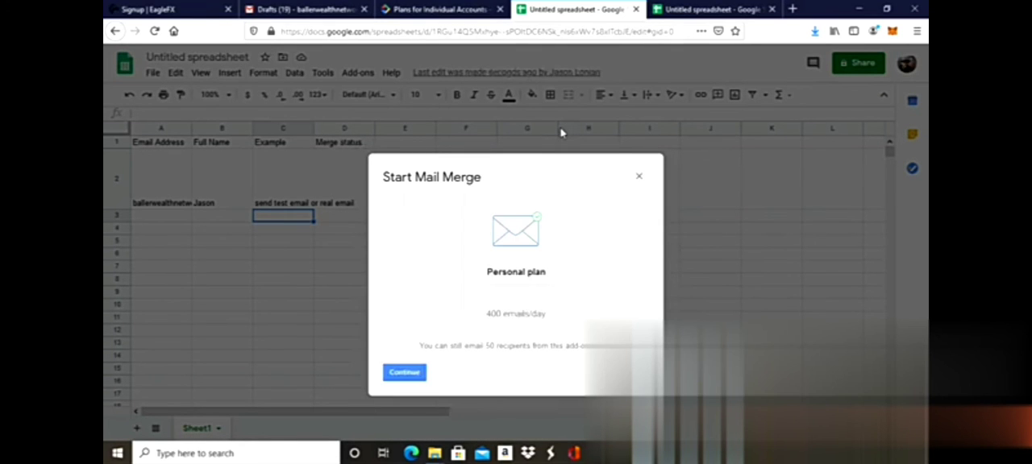
mouse_move(518, 257)
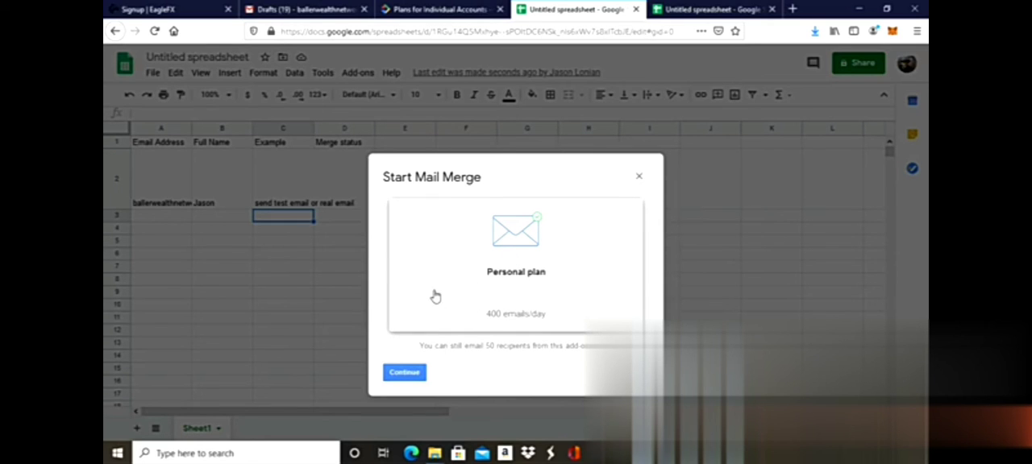
mouse_move(438, 298)
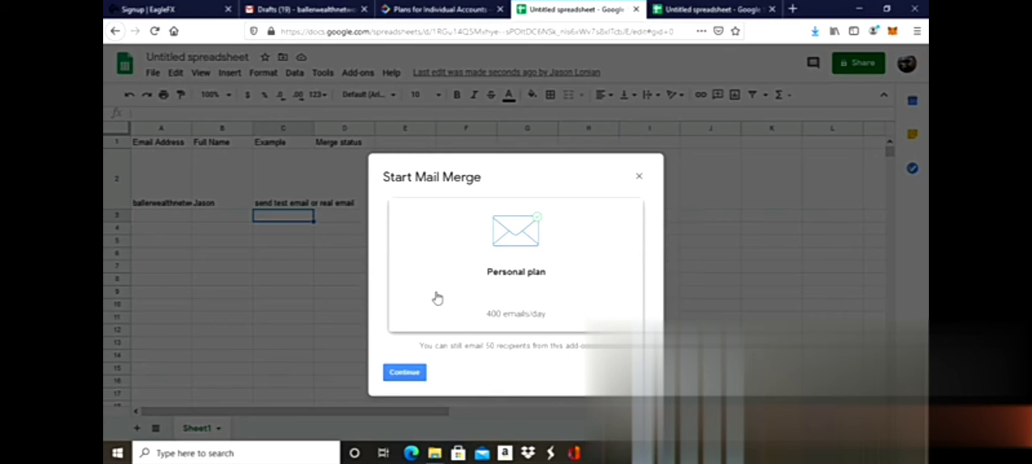
click(403, 372)
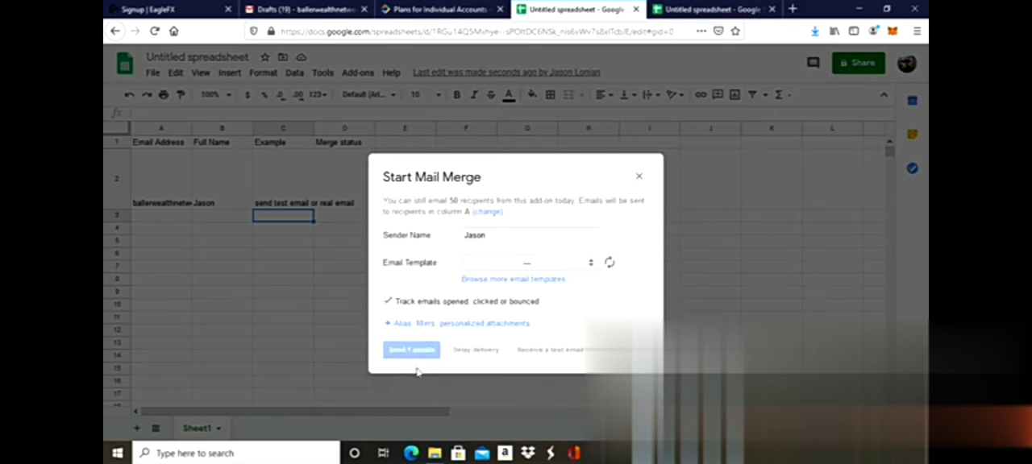
Review the YAMM Free, $20 and $40 plans, then return to the spreadsheet
click(438, 12)
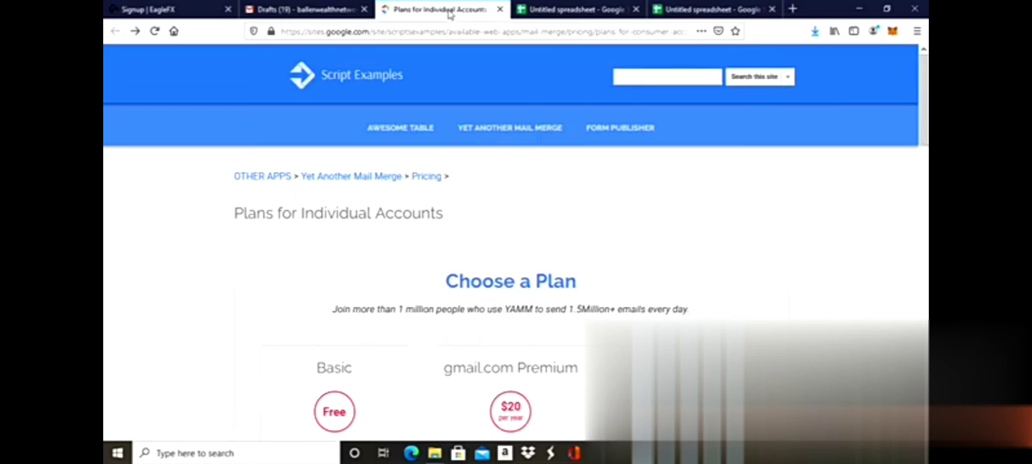
scroll(down, 3)
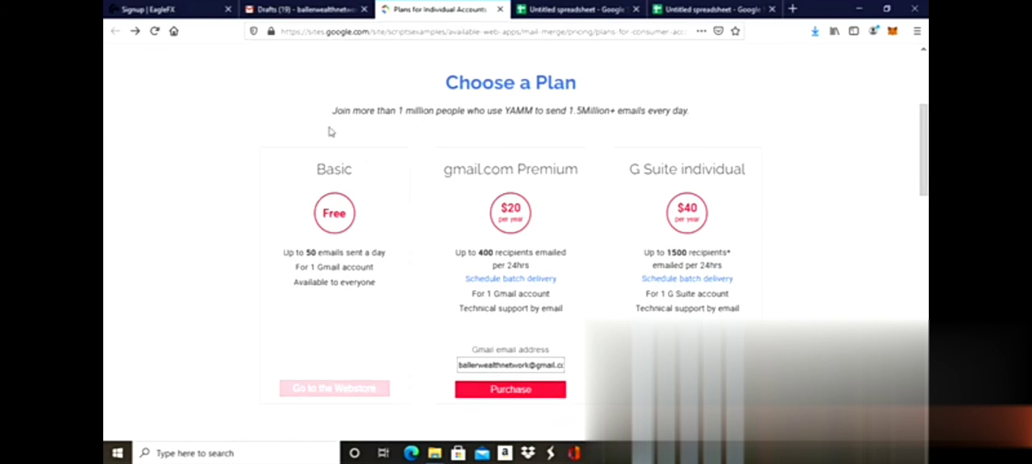
mouse_move(302, 231)
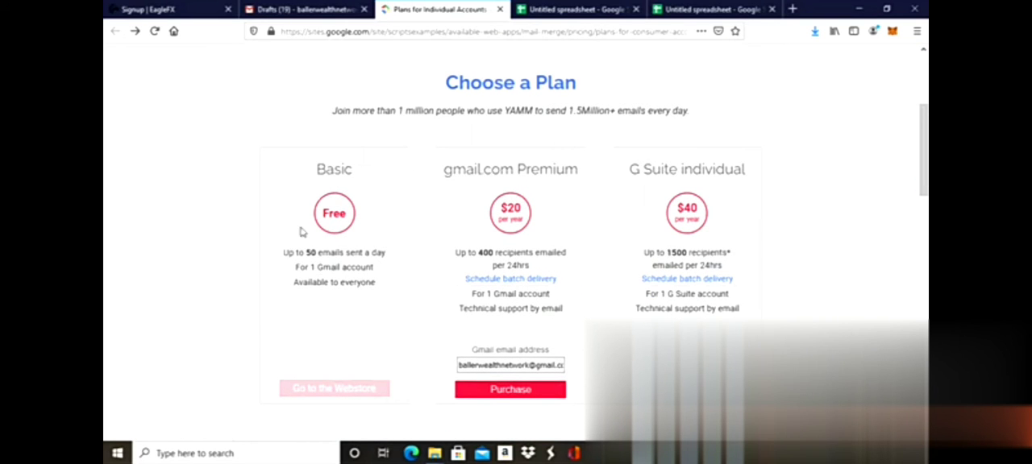
mouse_move(319, 244)
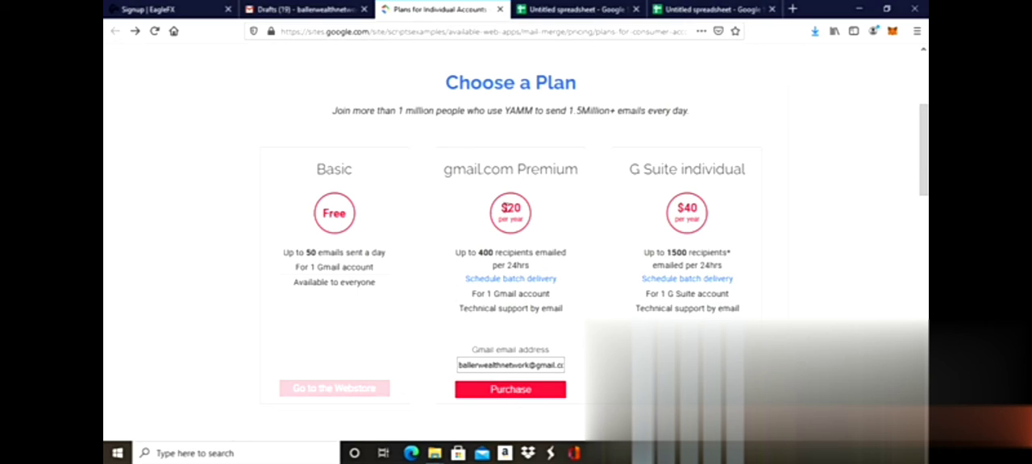
mouse_move(443, 307)
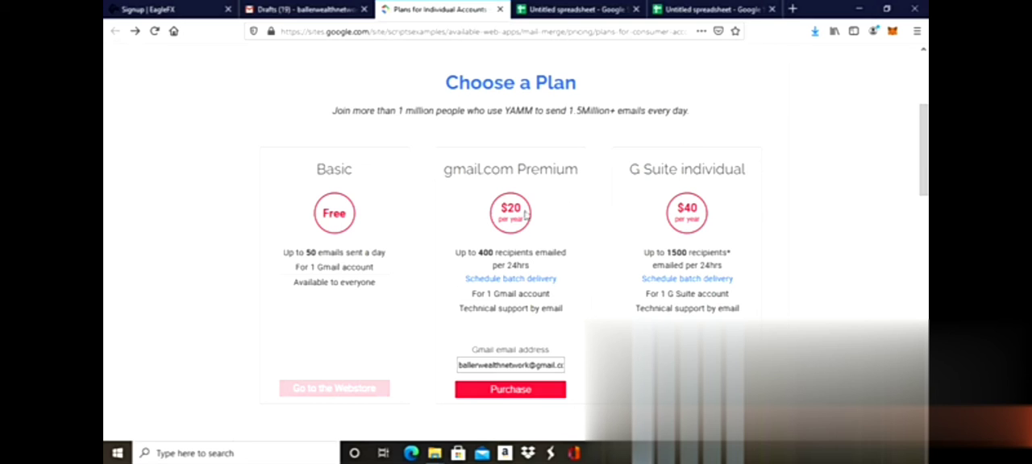
mouse_move(680, 220)
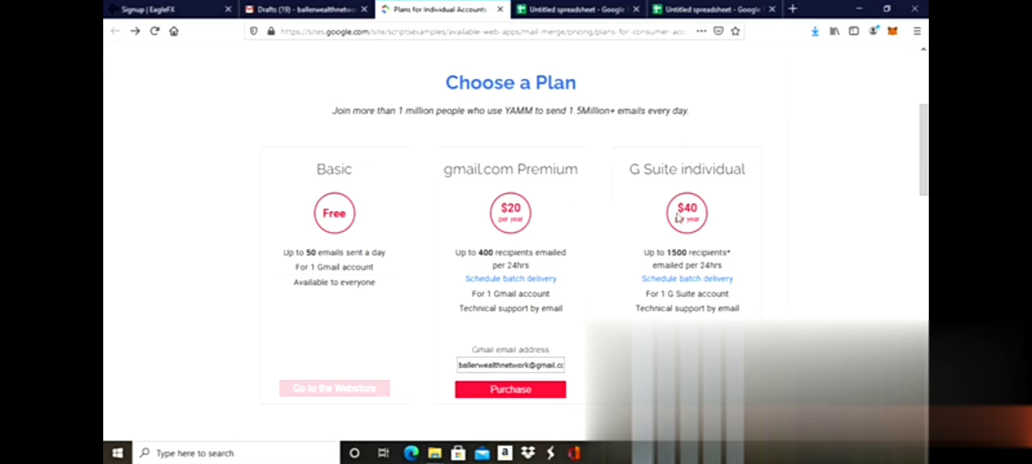
mouse_move(676, 220)
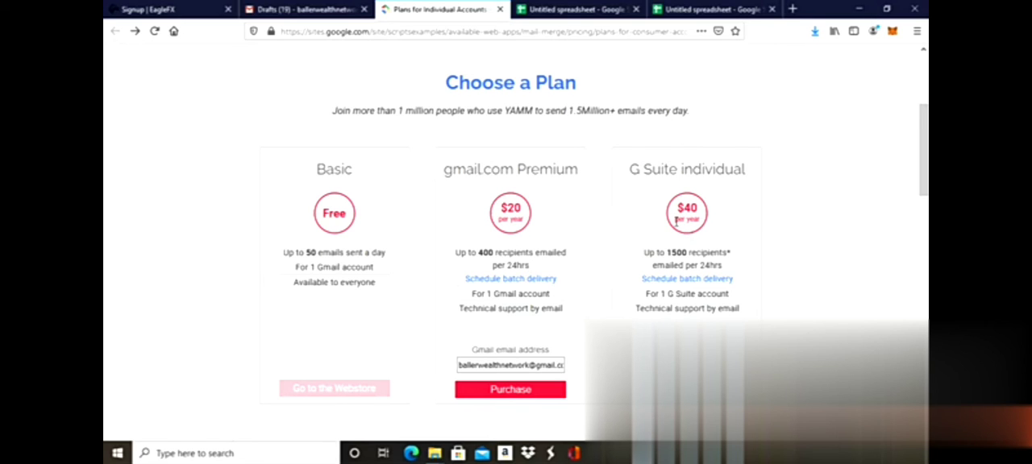
mouse_move(734, 267)
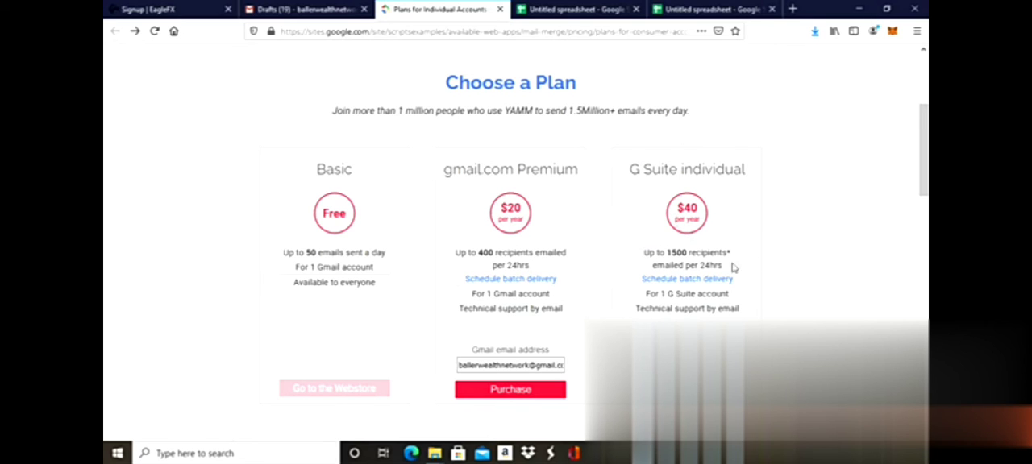
mouse_move(653, 233)
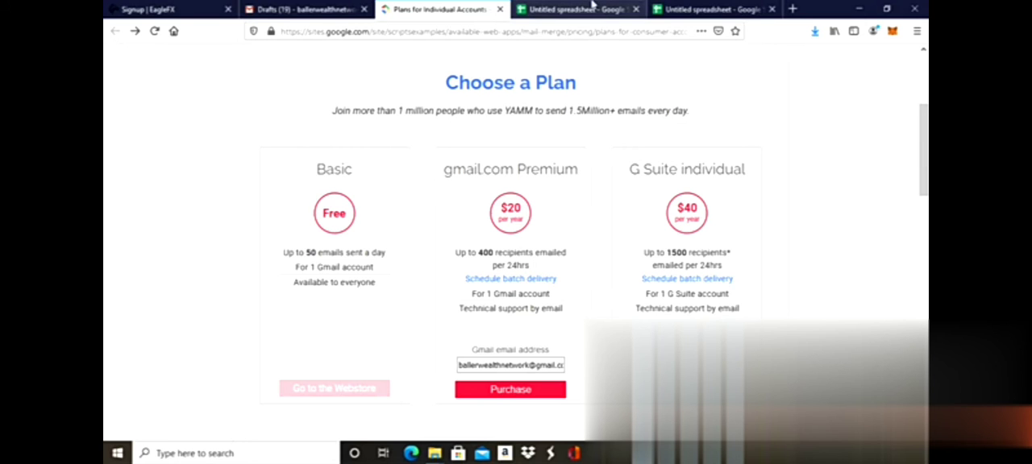
click(571, 9)
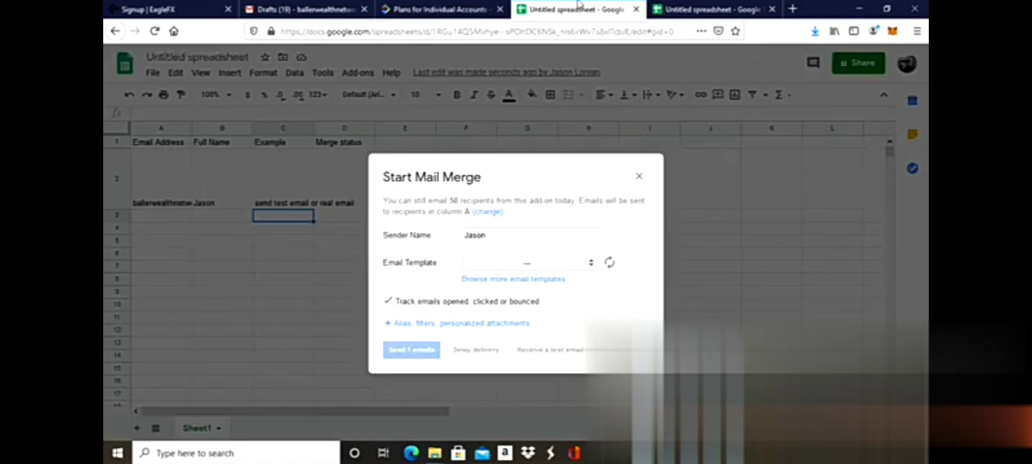
mouse_move(521, 180)
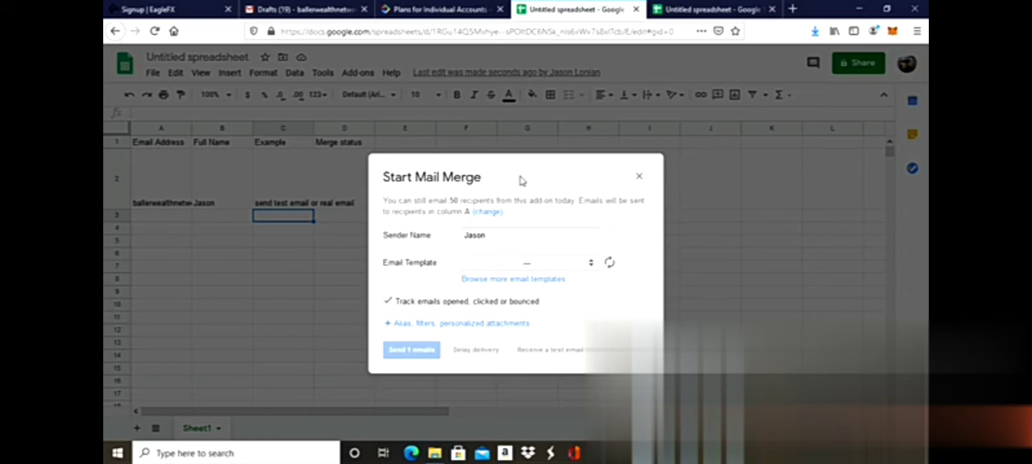
mouse_move(517, 181)
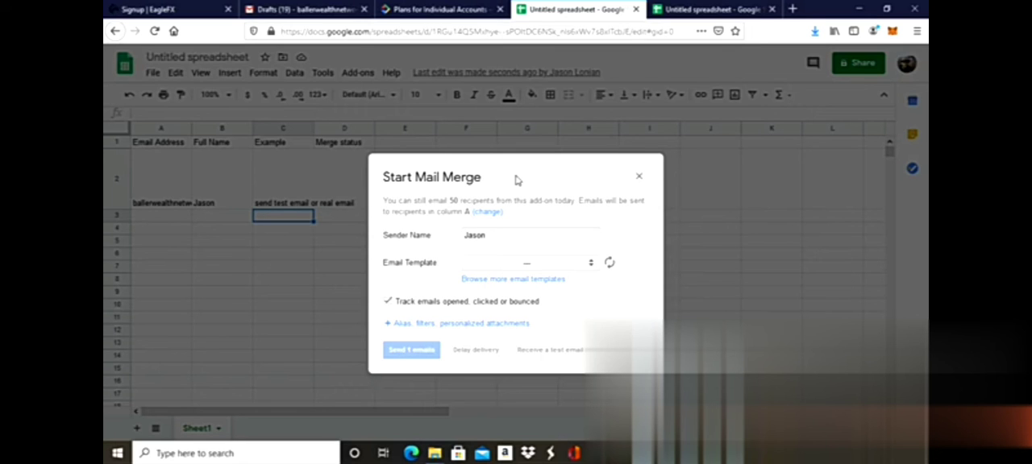
mouse_move(524, 218)
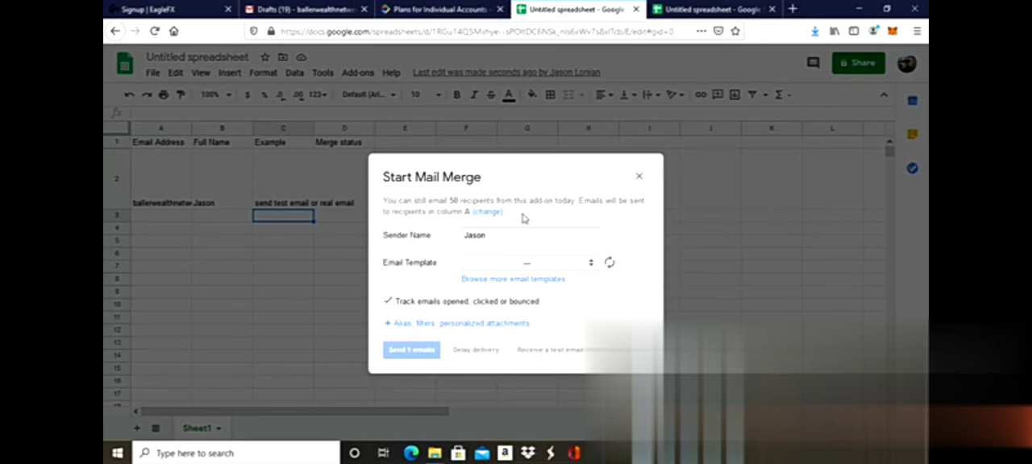
Open the Email Template dropdown to see the available Gmail drafts
click(552, 262)
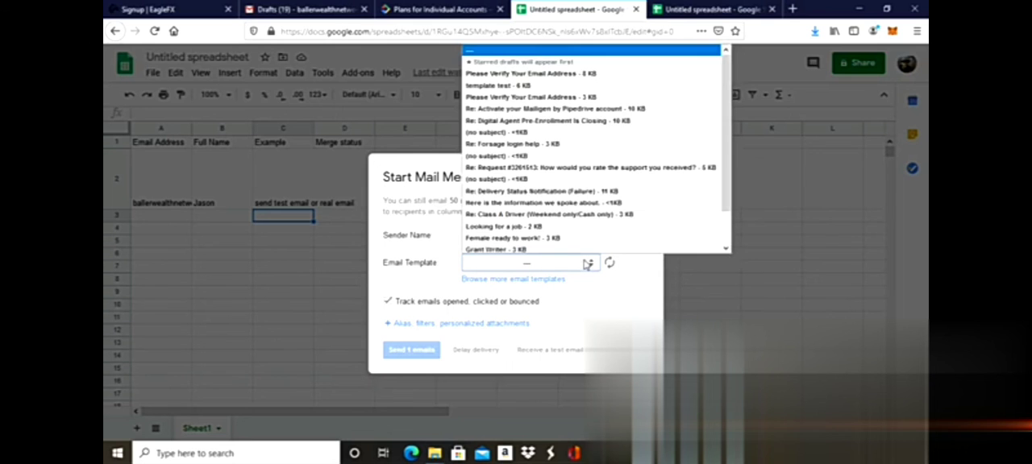
mouse_move(547, 144)
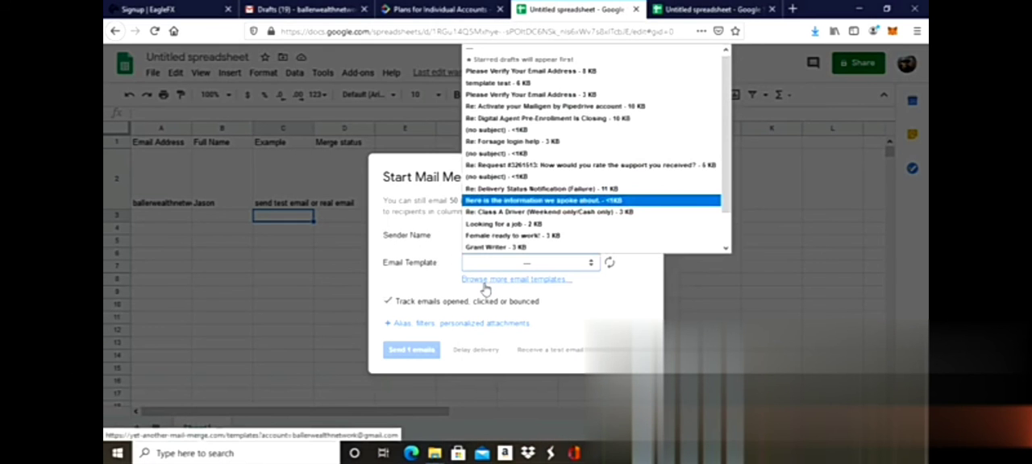
Browse the template gallery, preview Mint and Raspberry, and save it as a Gmail draft
click(519, 279)
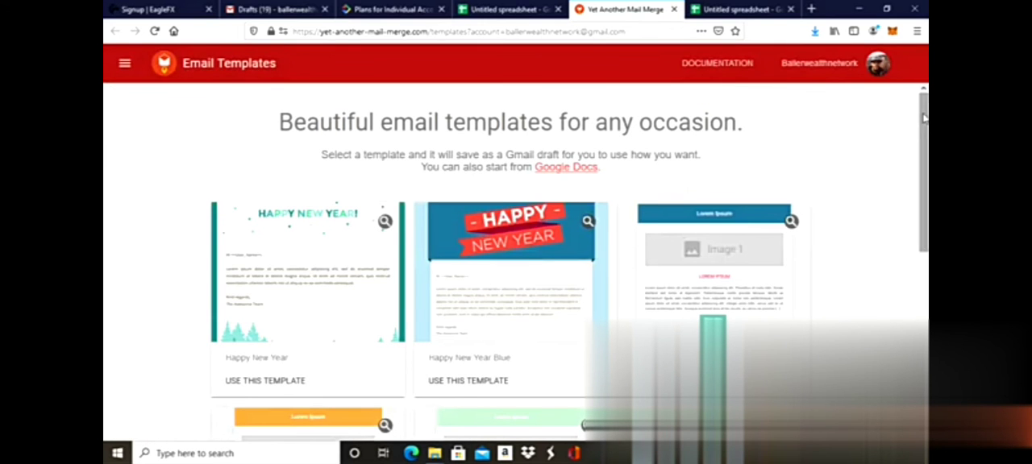
scroll(down, 3)
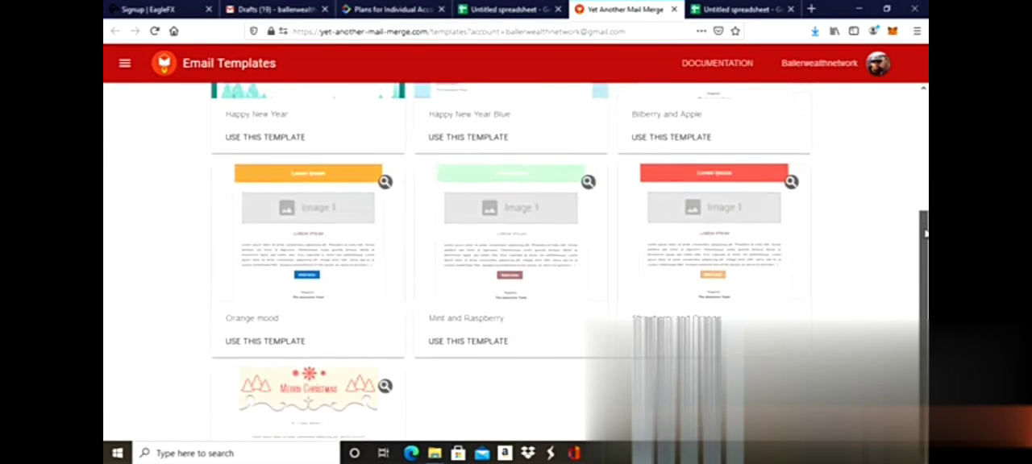
click(587, 181)
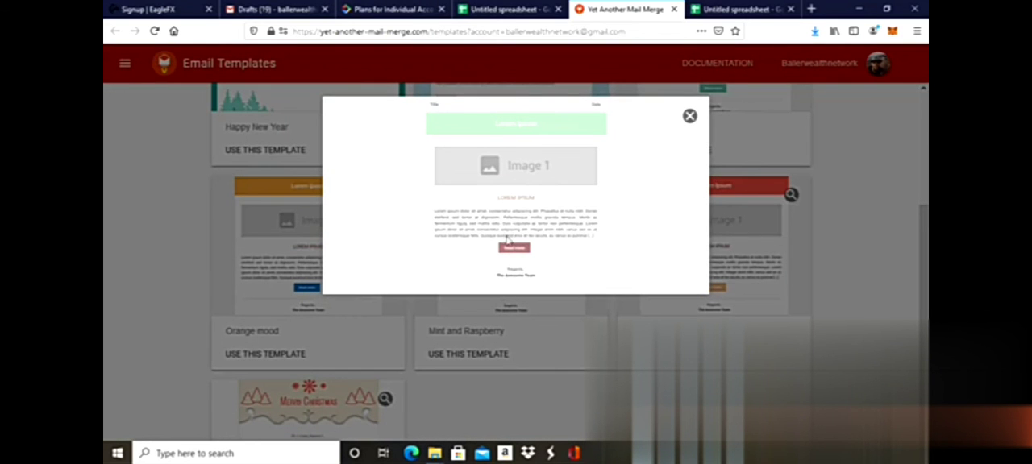
click(689, 116)
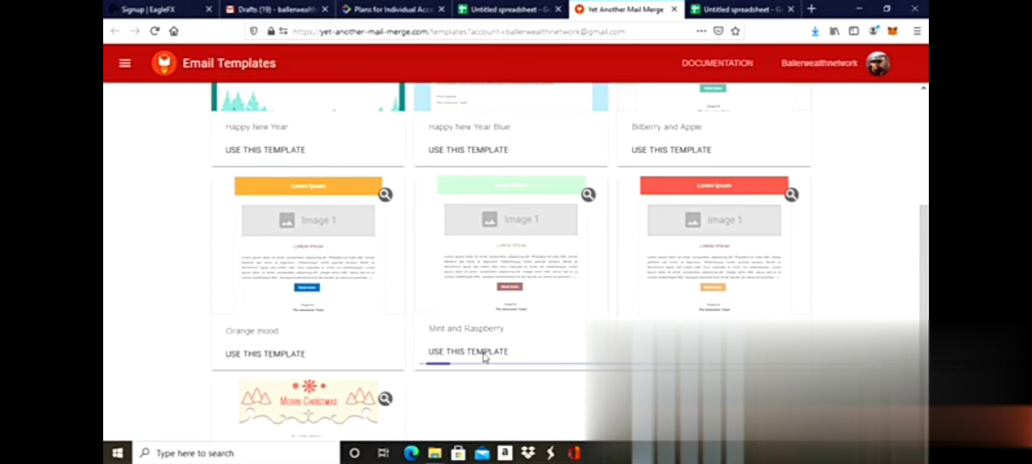
click(468, 351)
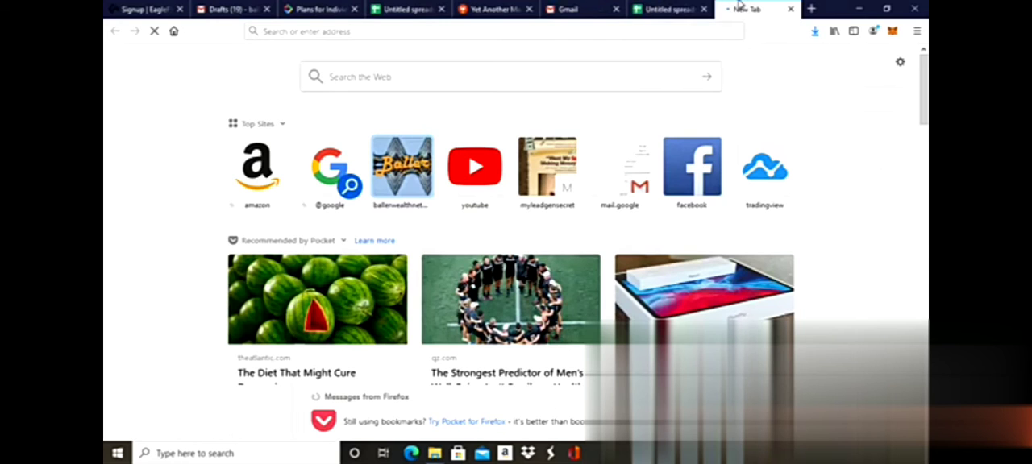
Open the Mint and Raspberry draft from Gmail Drafts, then switch to the website admin
text(berry)
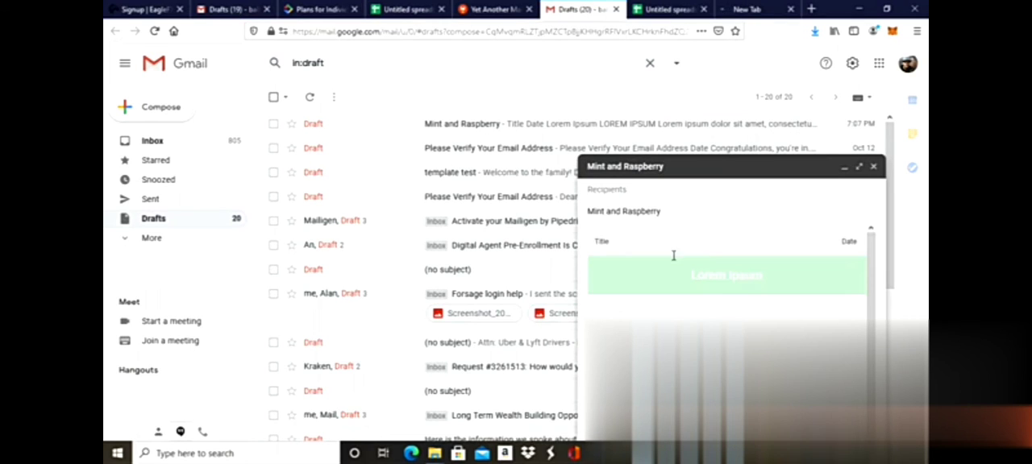
click(613, 190)
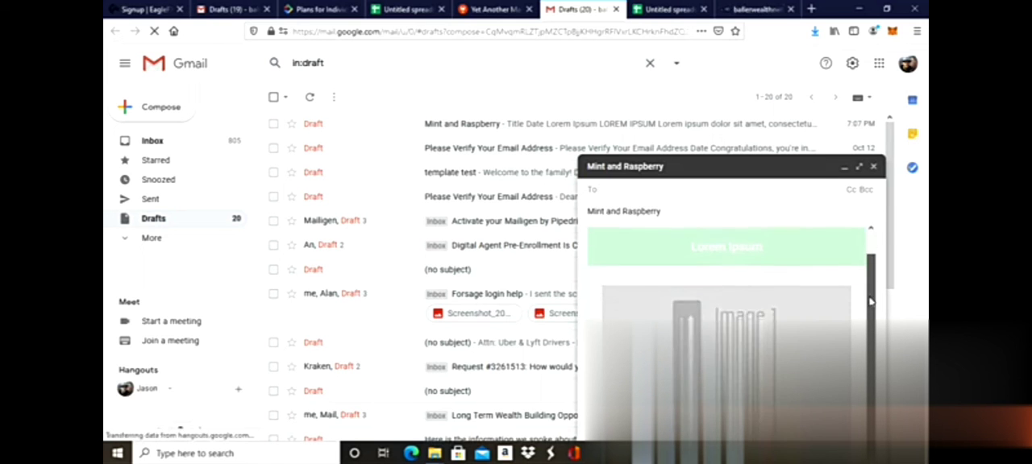
click(754, 8)
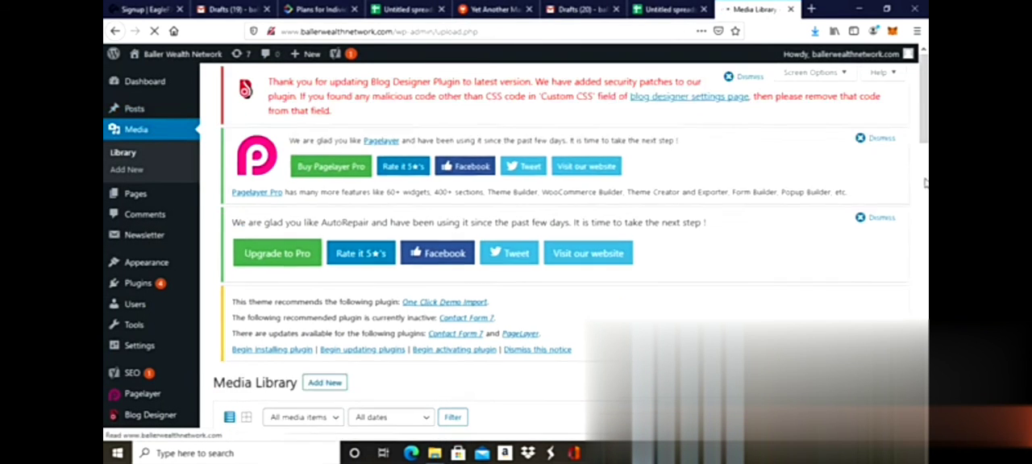
Find the bwn header image's File URL in the WordPress Media Library and return to the draft
scroll(down, 3)
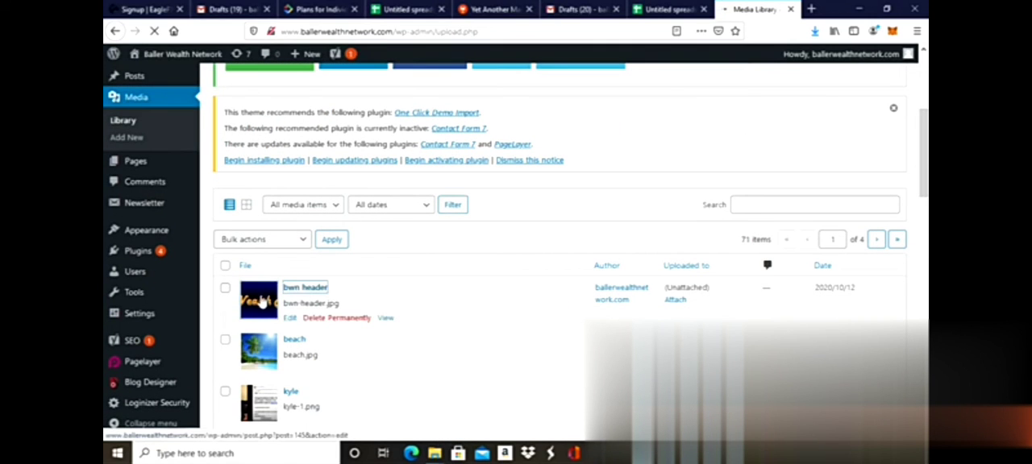
click(305, 286)
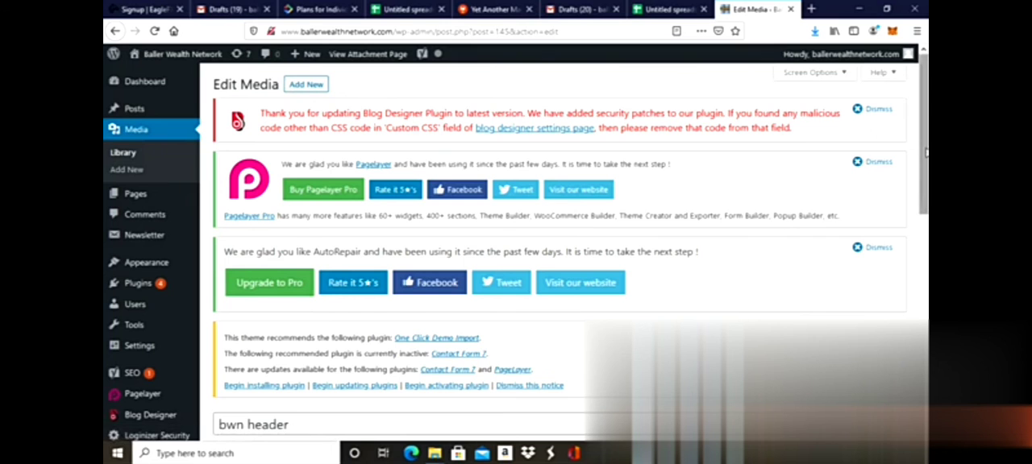
scroll(down, 3)
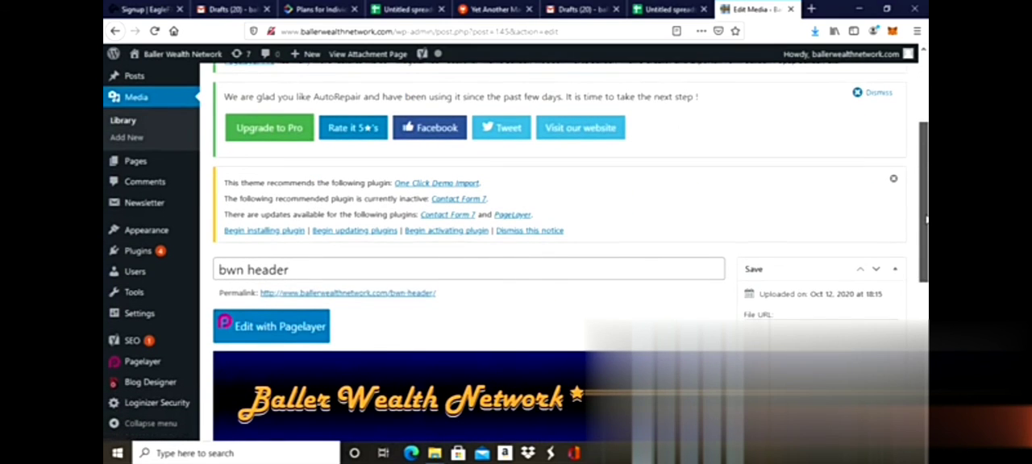
scroll(down, 3)
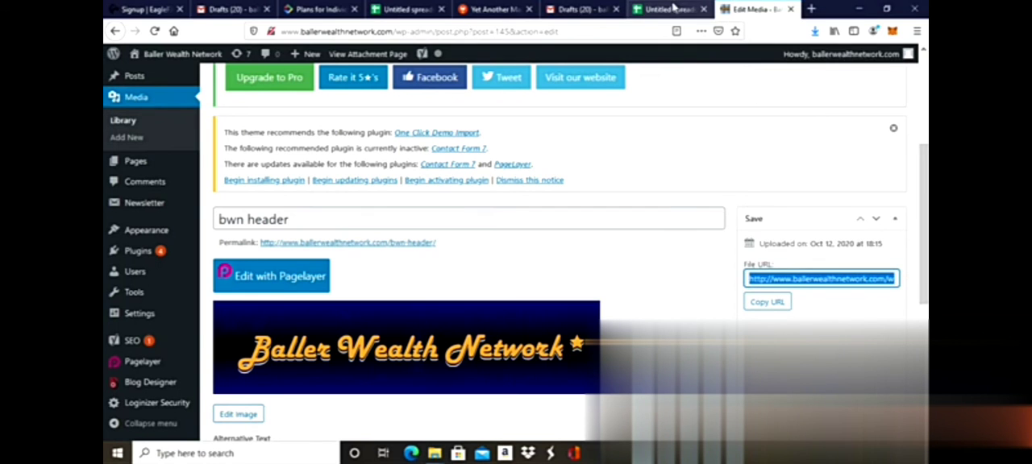
click(581, 9)
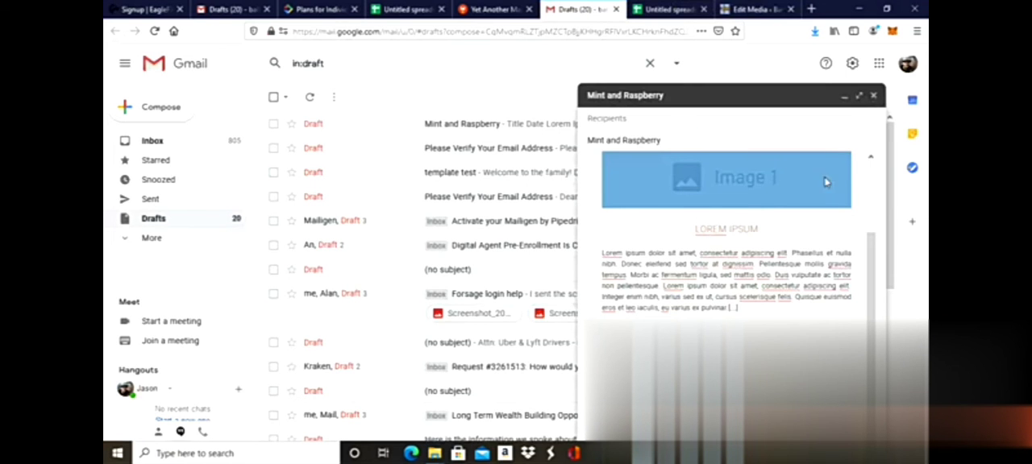
Replace the Image 1 placeholder with bwn-header.jpg, inserted by web address
click(726, 178)
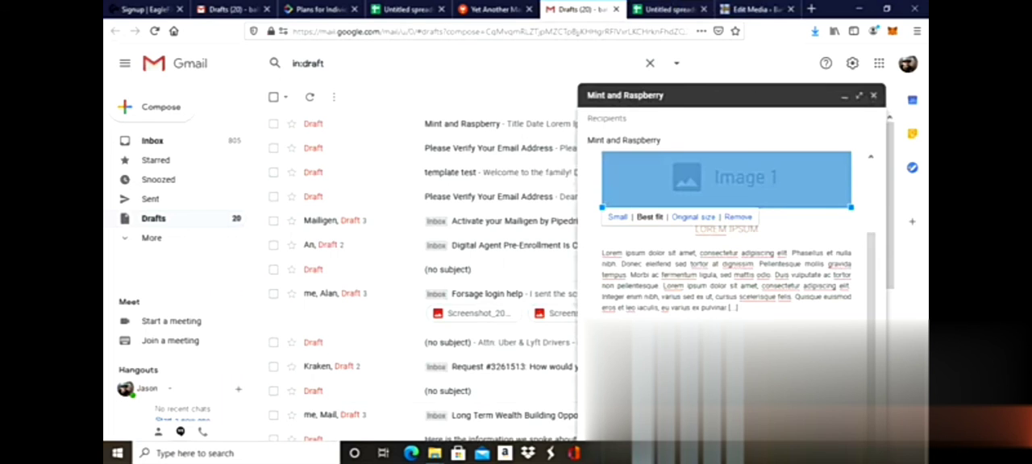
click(725, 177)
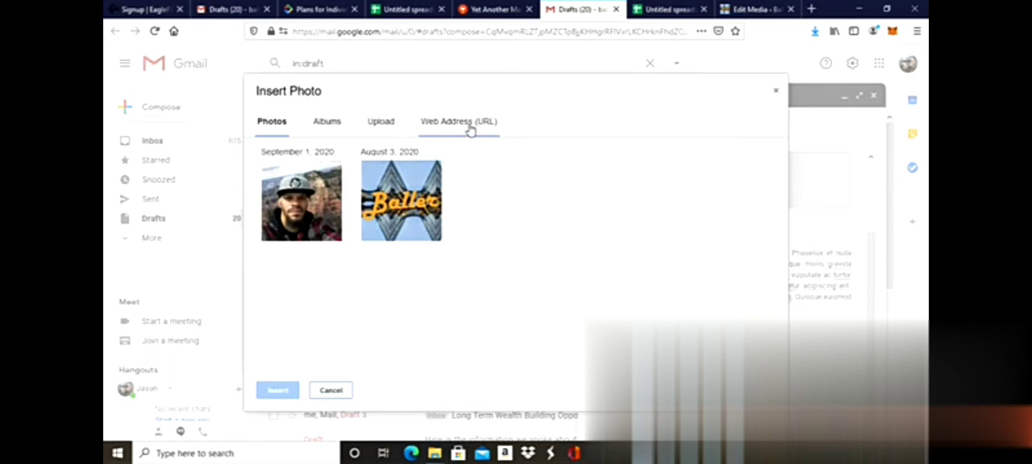
click(458, 121)
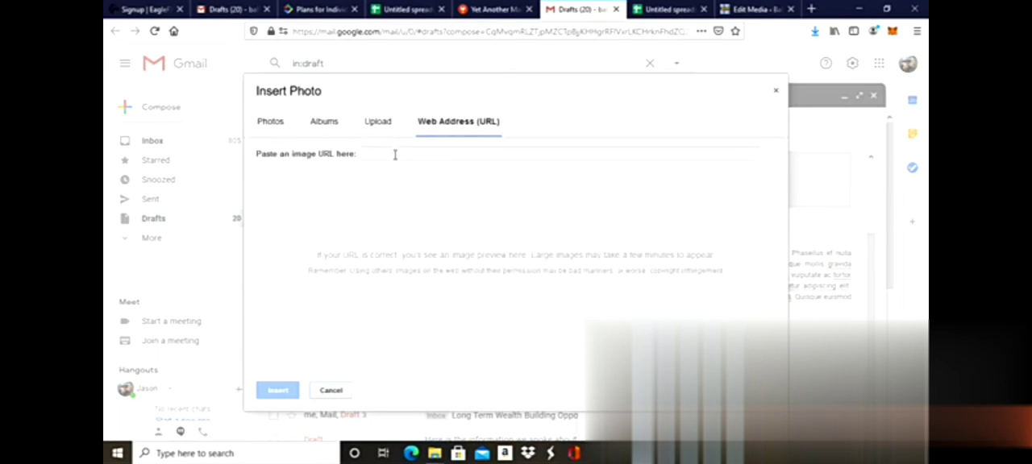
text(http://www.ballerwealthnetwork.com/wp-content/uploads/2020/10/bwn-header.jpg)
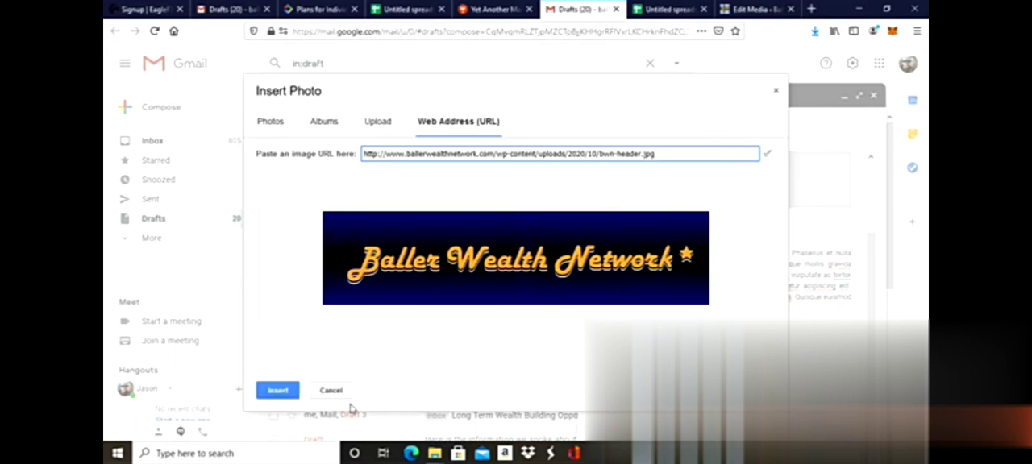
click(276, 390)
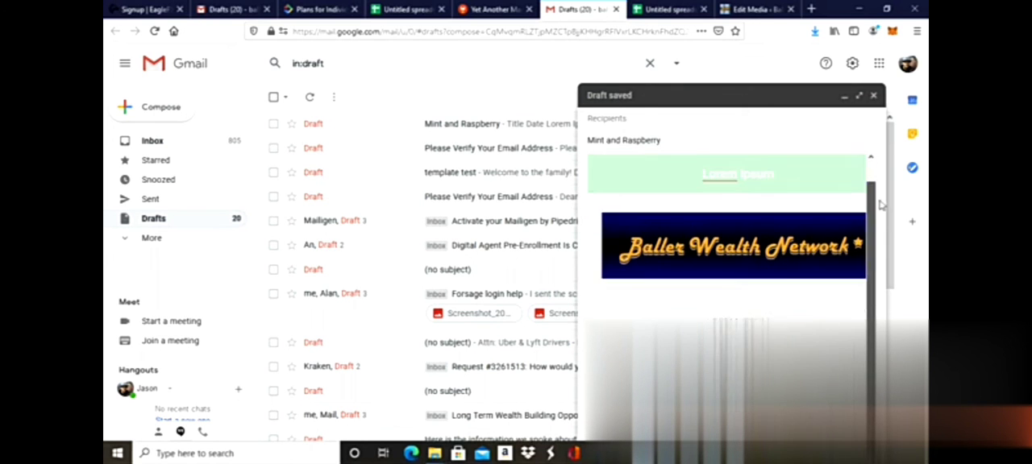
scroll(down, 3)
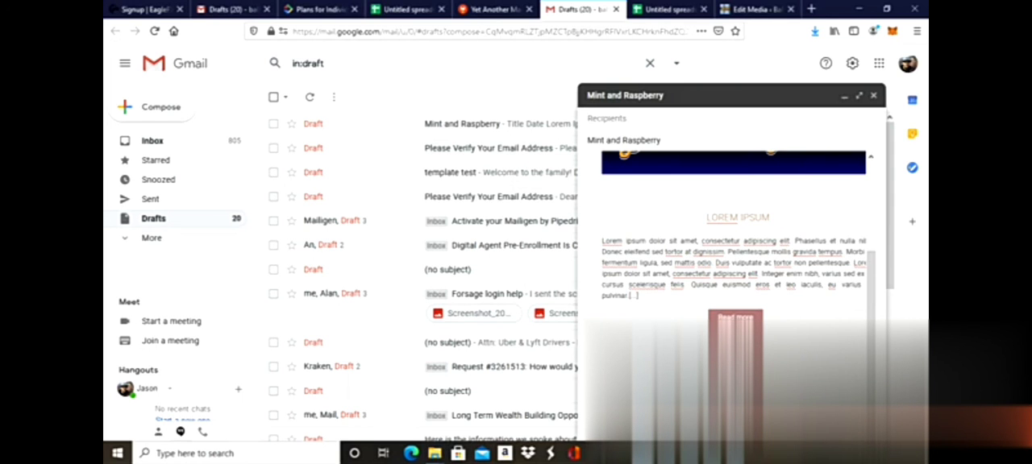
mouse_move(548, 391)
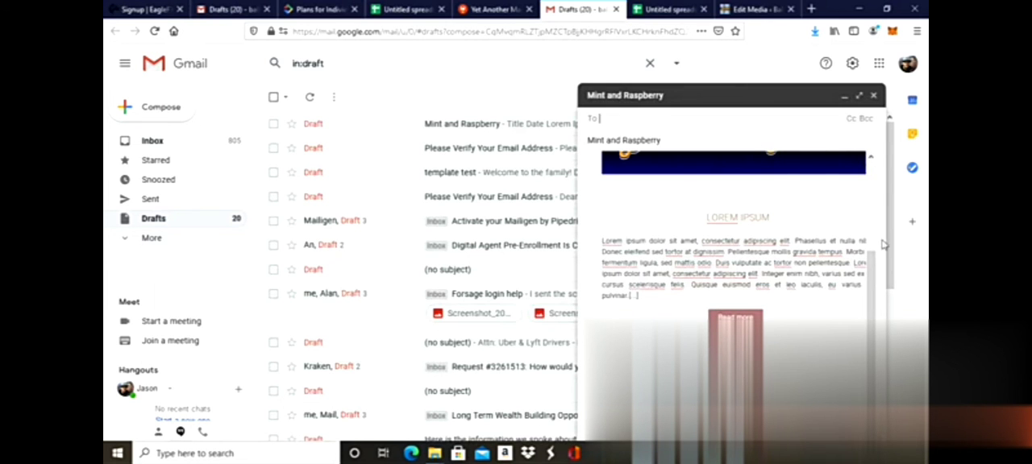
Change the draft's subject to 'last test draft' and let it save
right_click(742, 242)
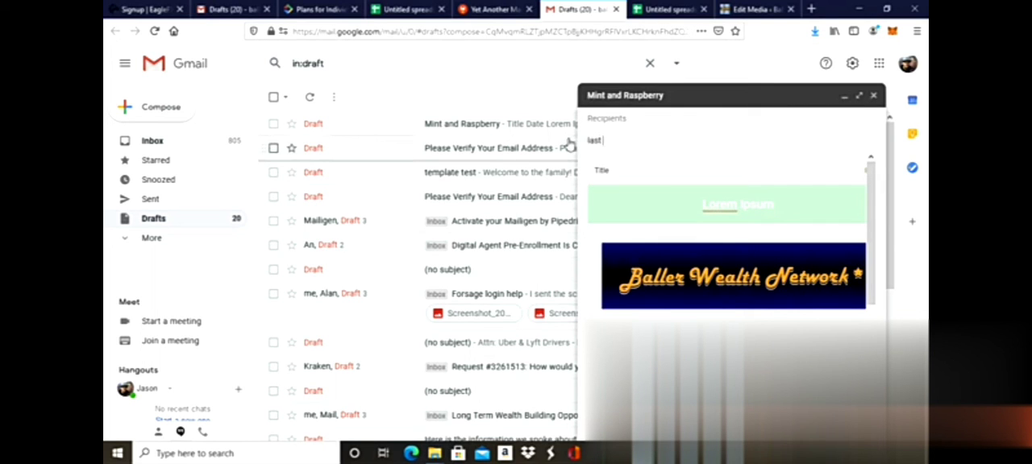
text(test draft)
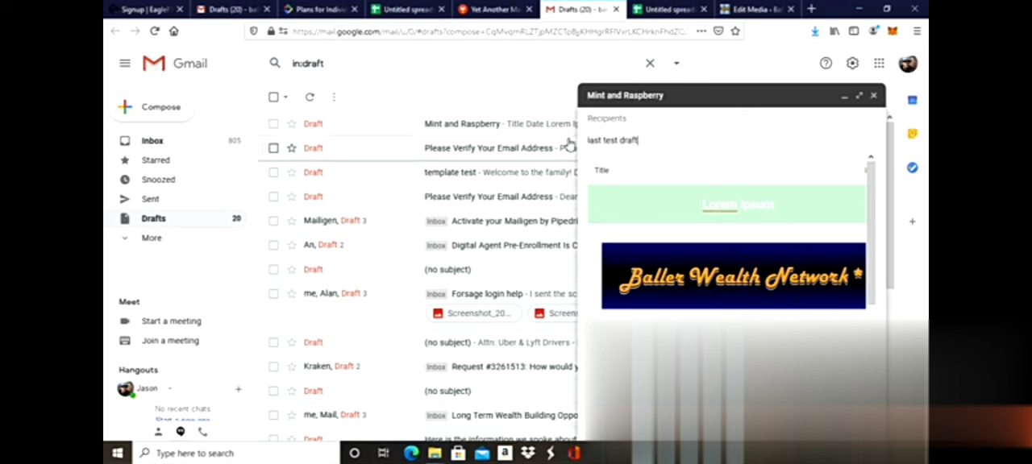
click(874, 96)
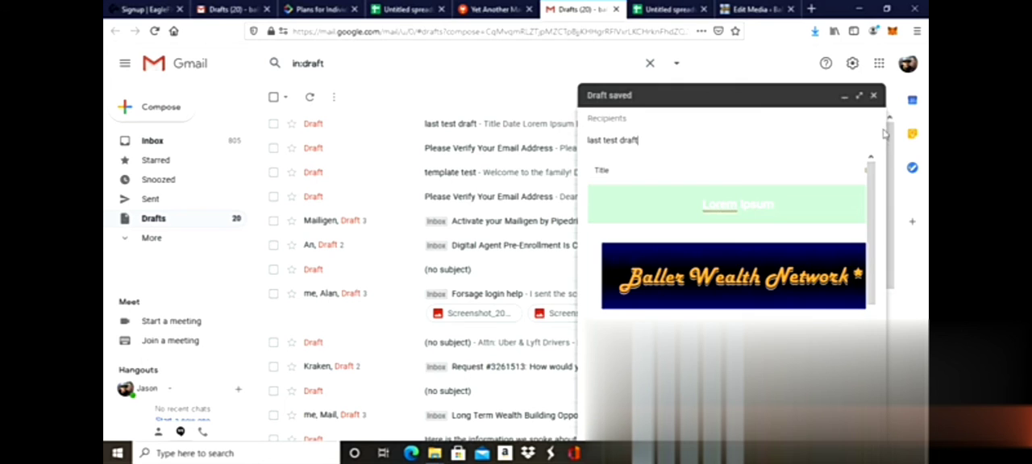
click(492, 8)
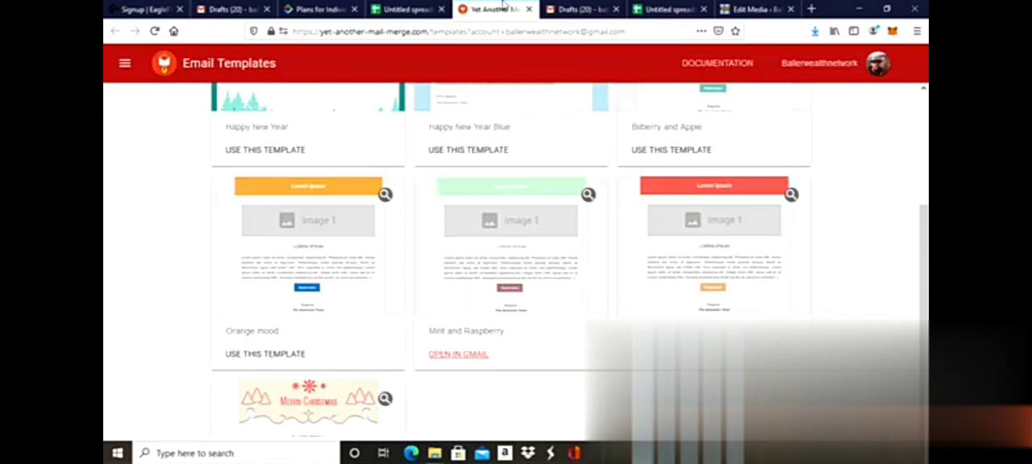
Run the Start Mail Merge with the 'last test draft' template, sending 1 email
click(407, 10)
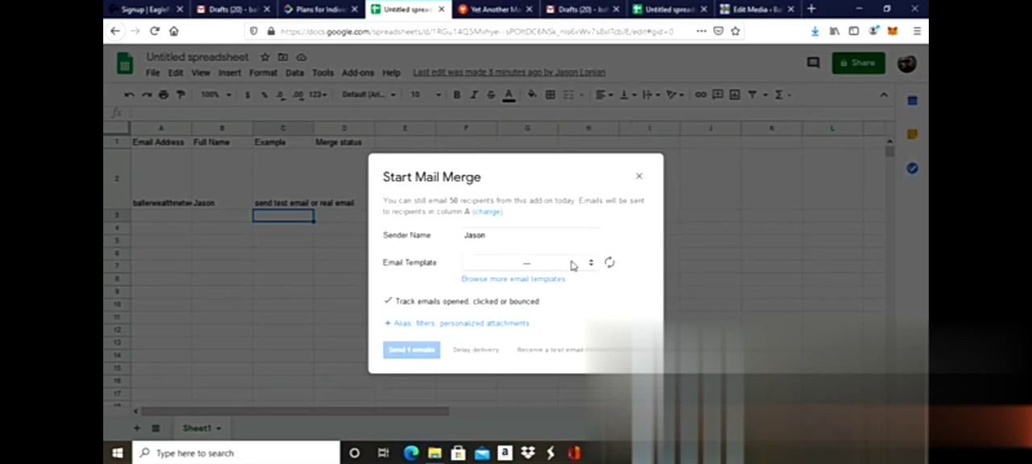
click(591, 264)
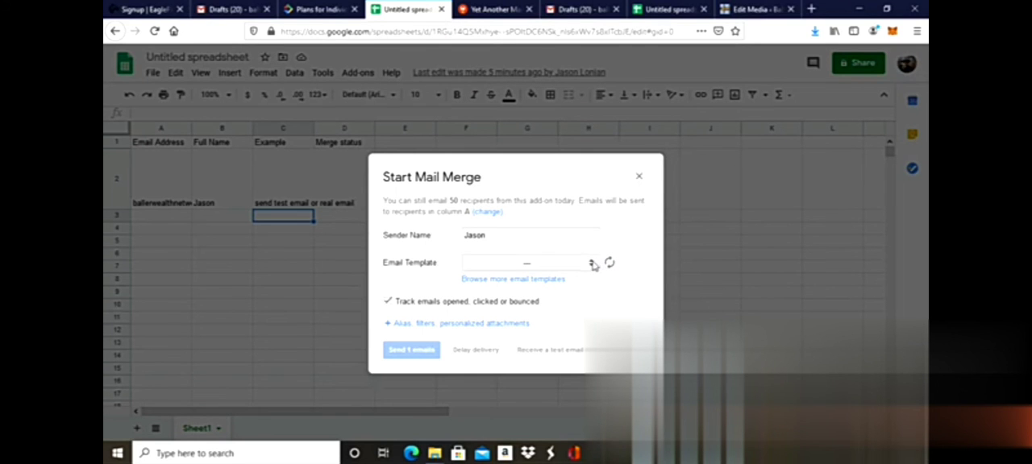
click(528, 262)
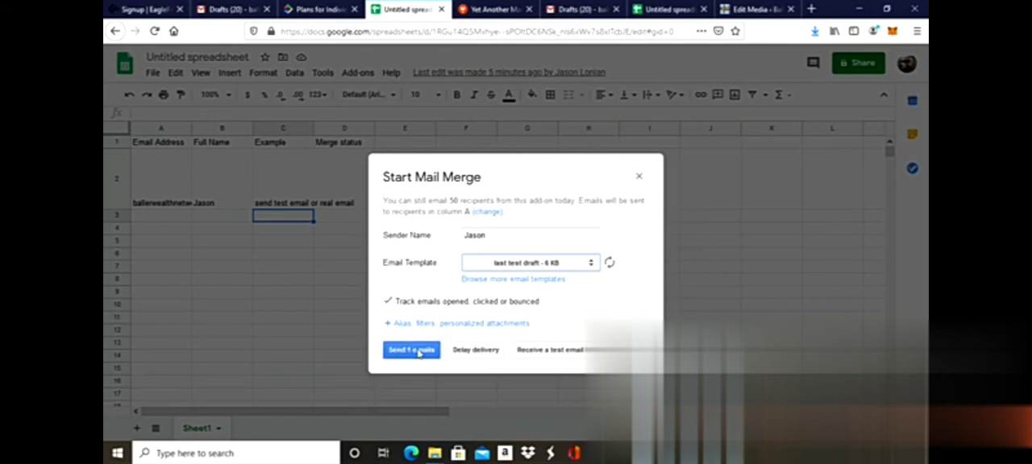
click(411, 350)
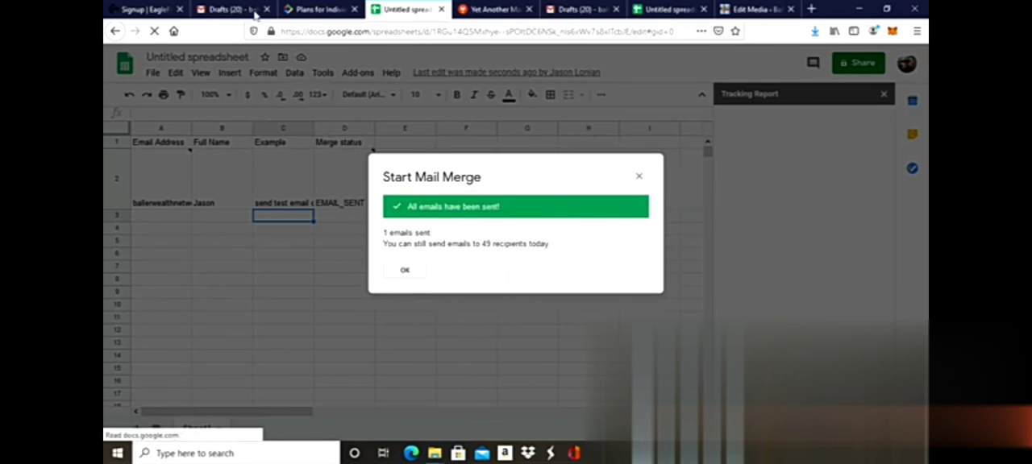
Open and read the 'last test draft' email in the Gmail inbox
click(233, 9)
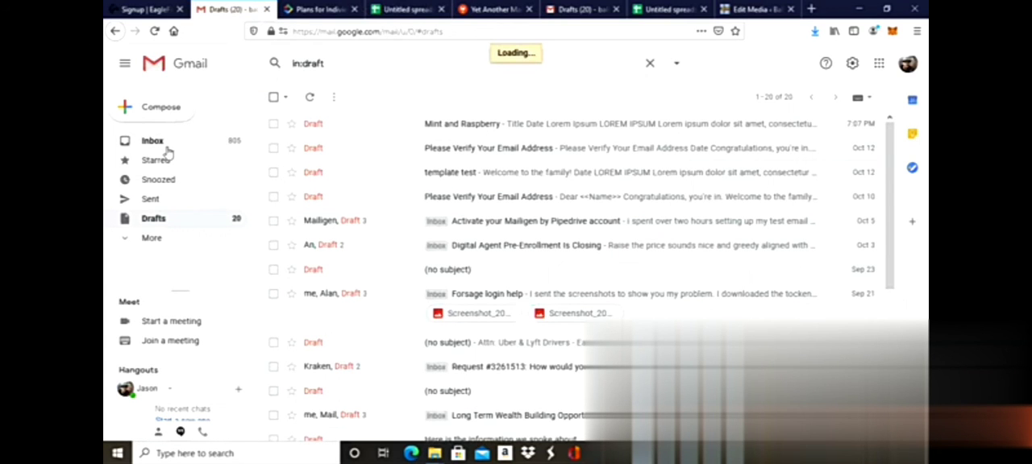
mouse_move(162, 145)
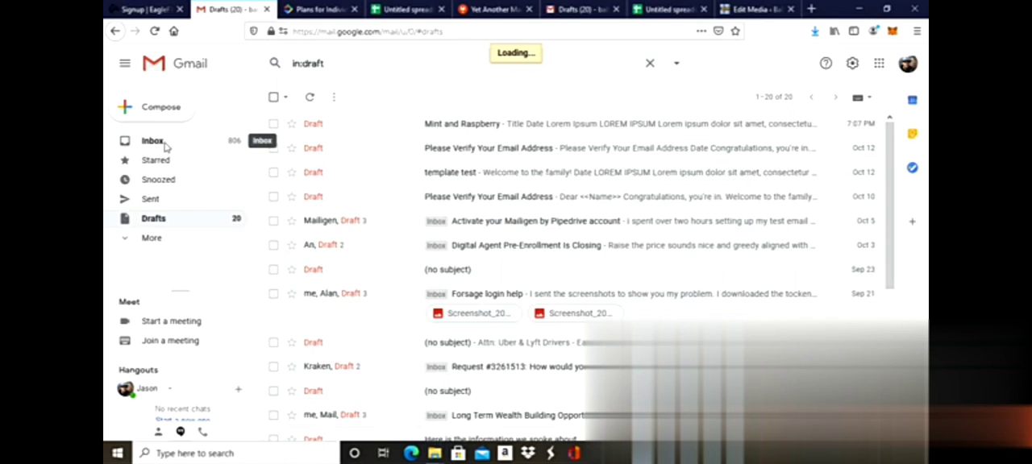
click(141, 140)
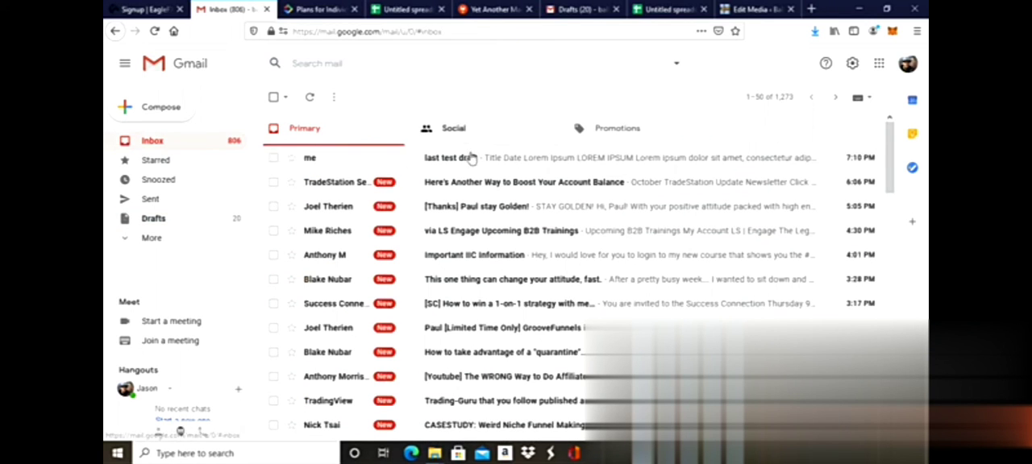
click(451, 158)
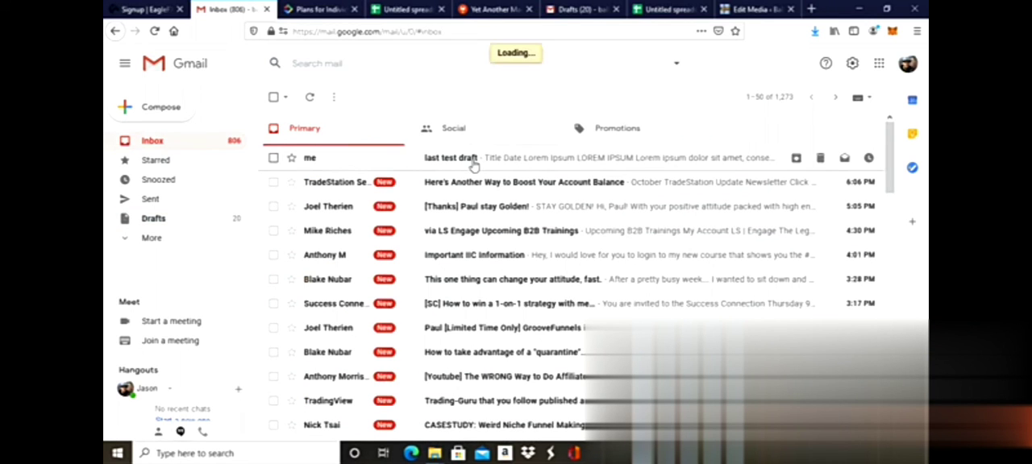
click(450, 157)
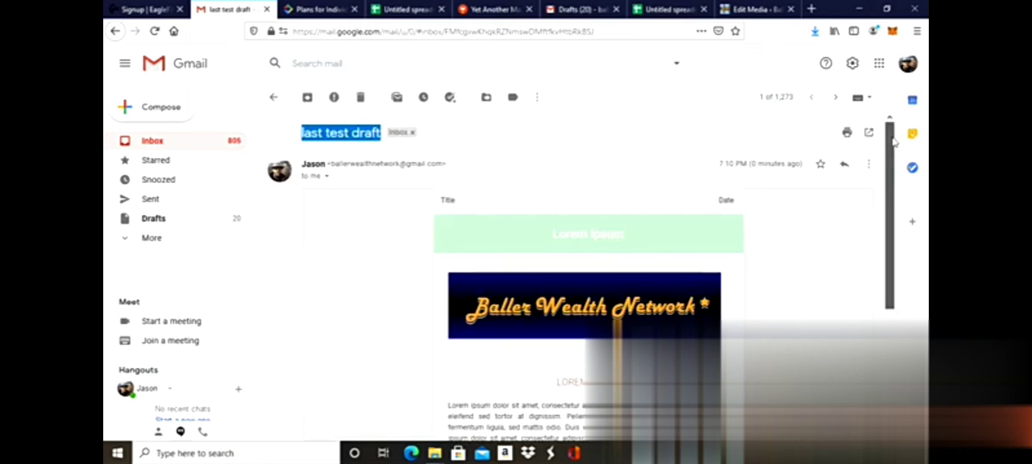
scroll(down, 3)
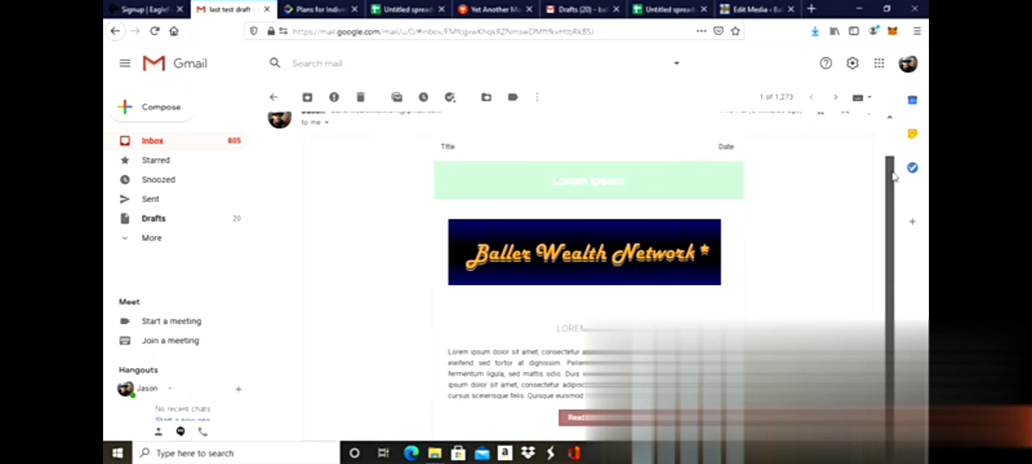
scroll(down, 3)
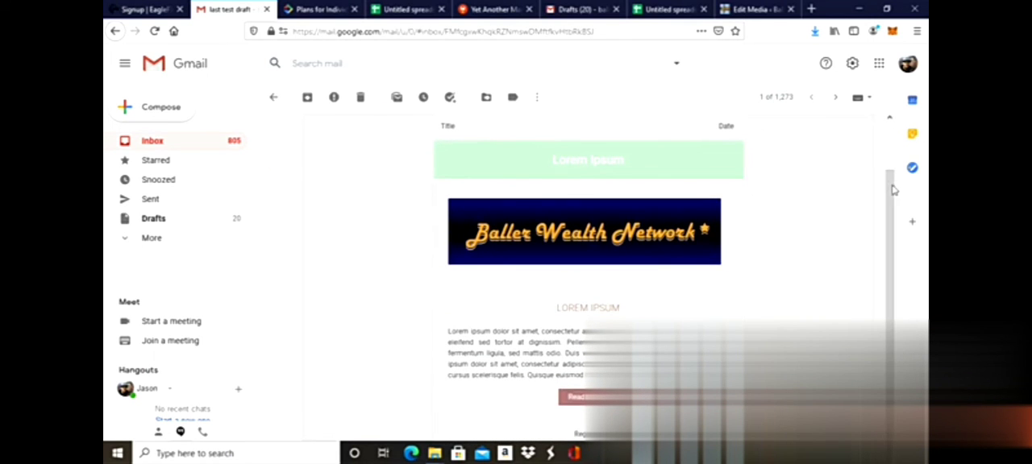
click(408, 9)
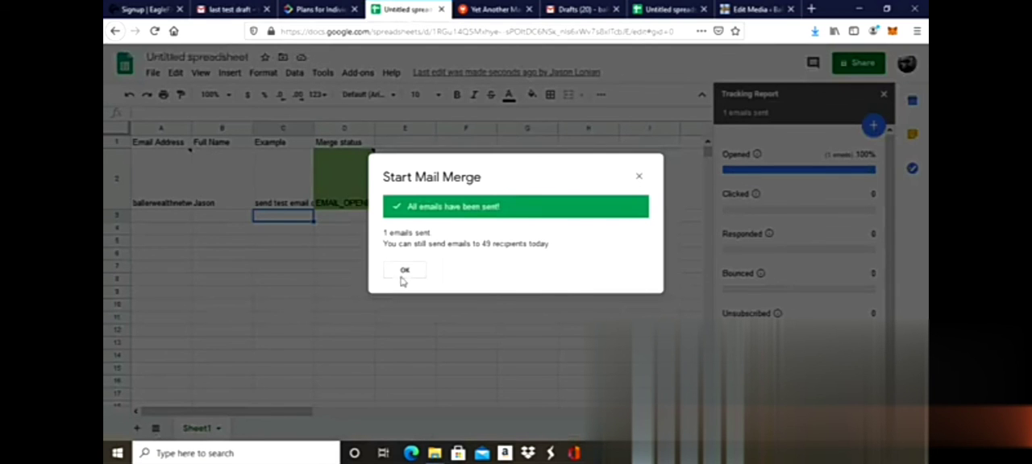
Dismiss the emails-sent confirmation to reveal the Tracking Report showing 100% opened
click(405, 270)
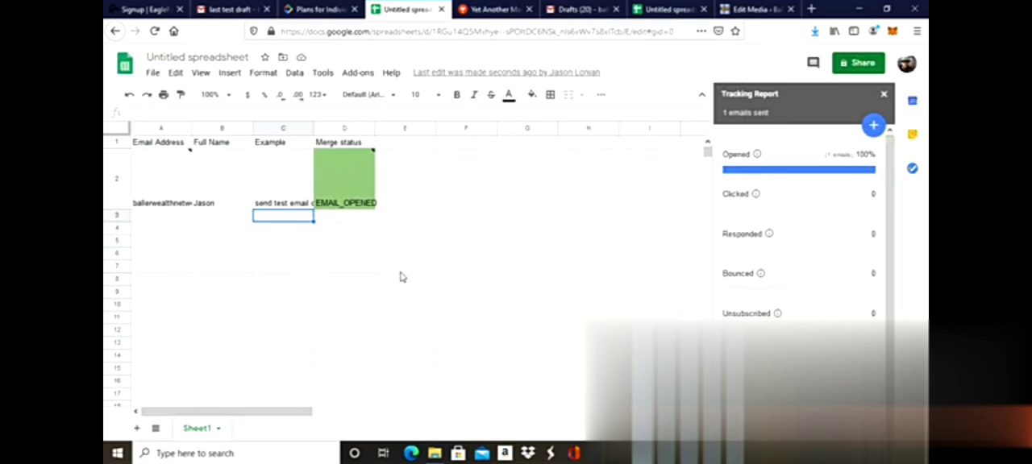
mouse_move(628, 290)
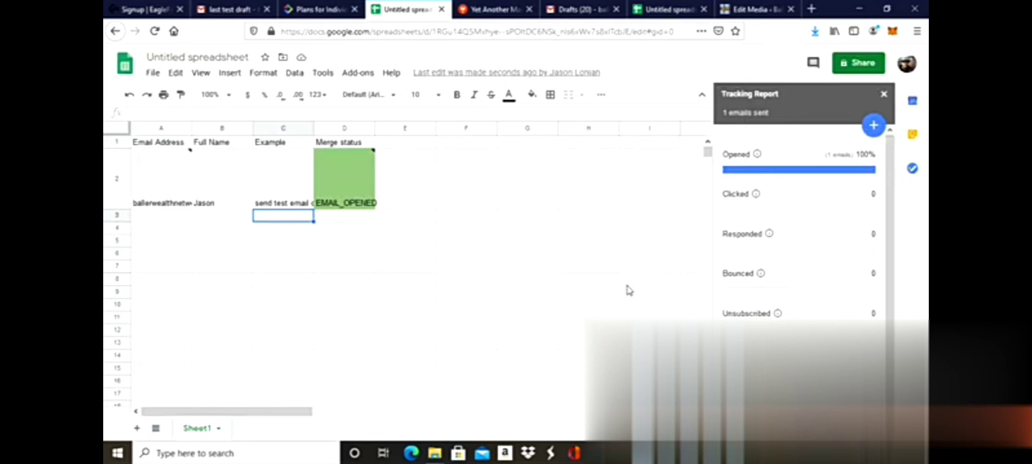
mouse_move(170, 217)
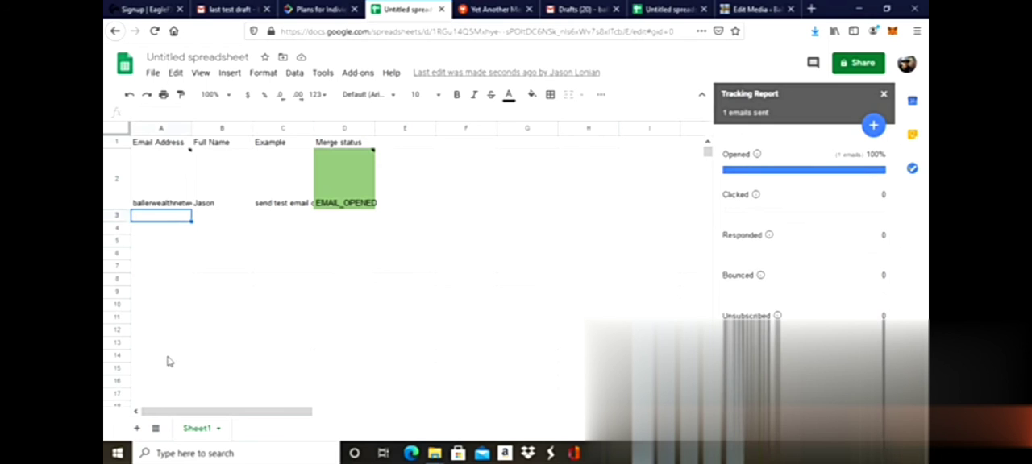
mouse_move(269, 236)
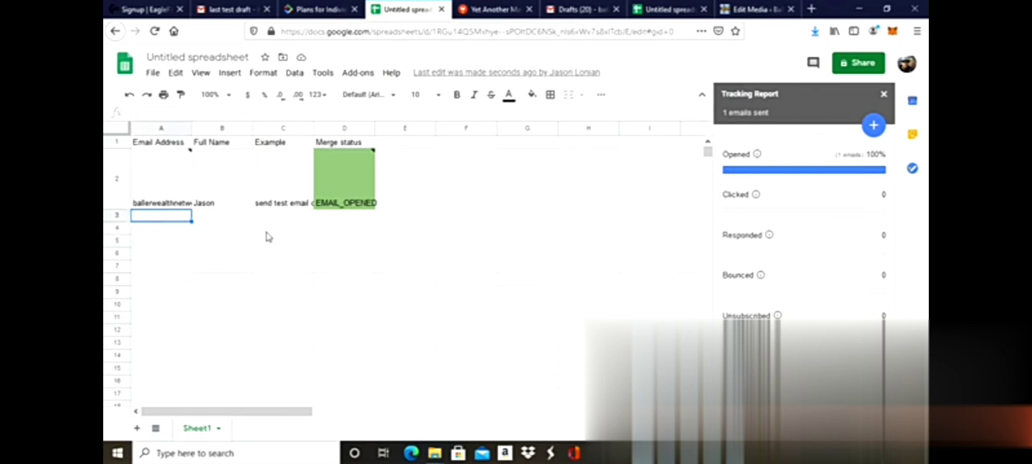
mouse_move(351, 246)
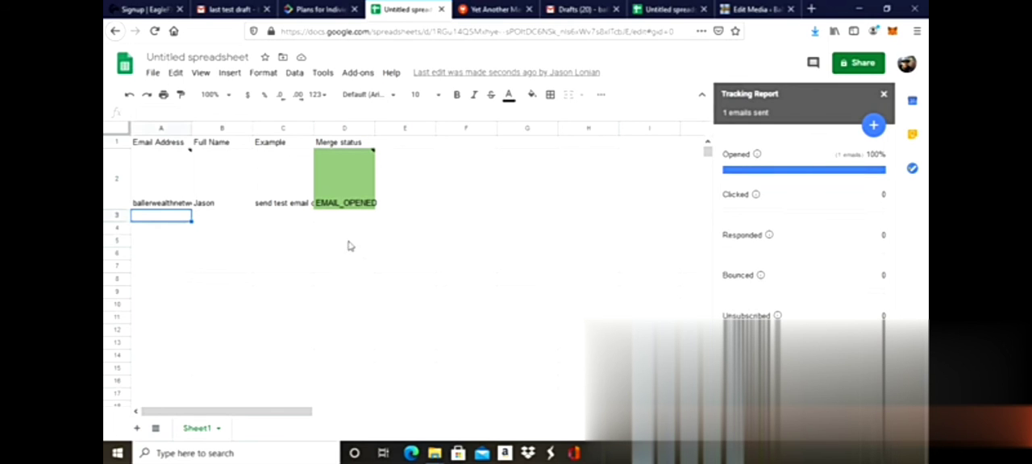
mouse_move(239, 279)
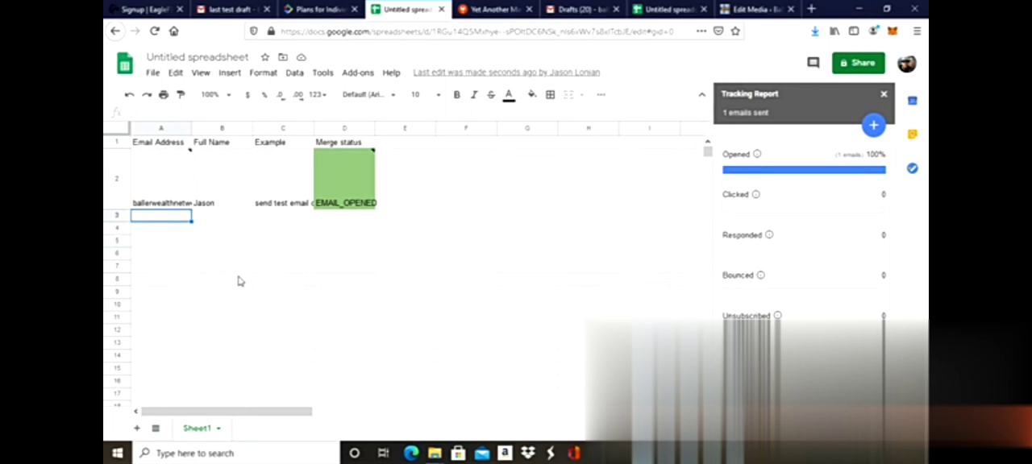
mouse_move(261, 193)
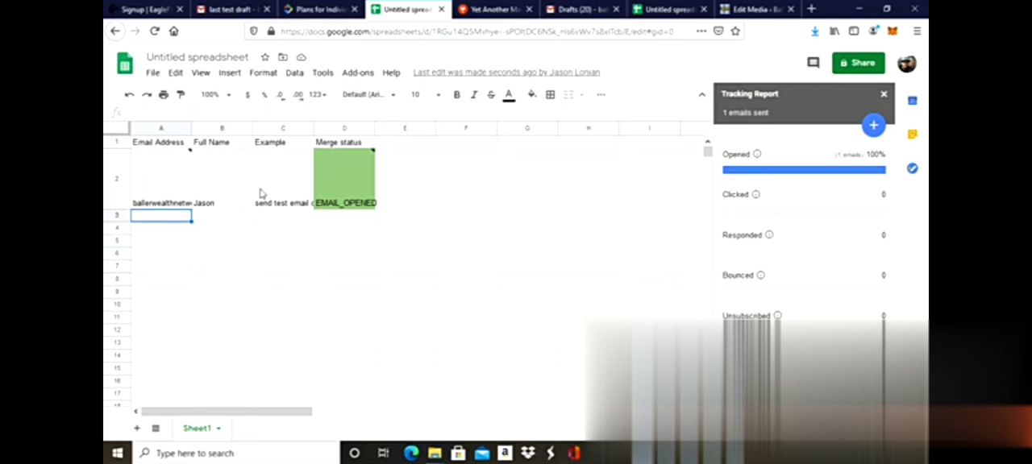
mouse_move(785, 105)
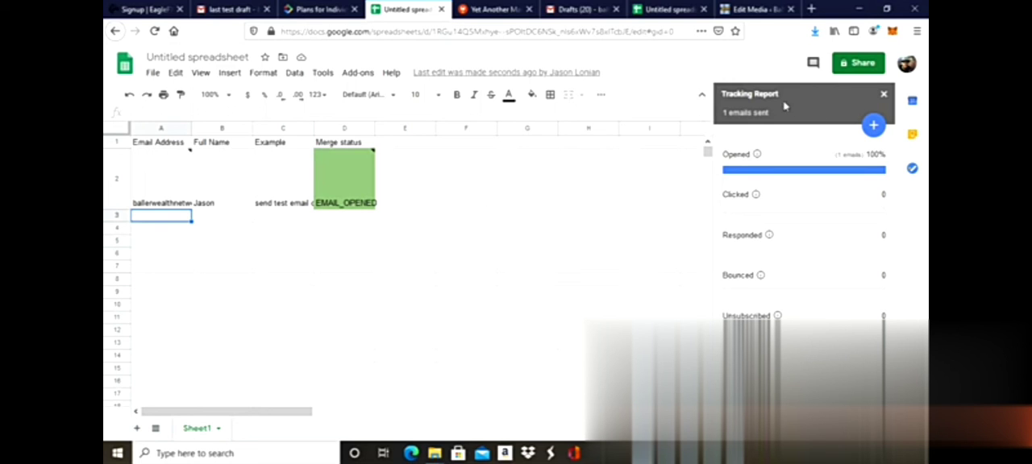
mouse_move(799, 207)
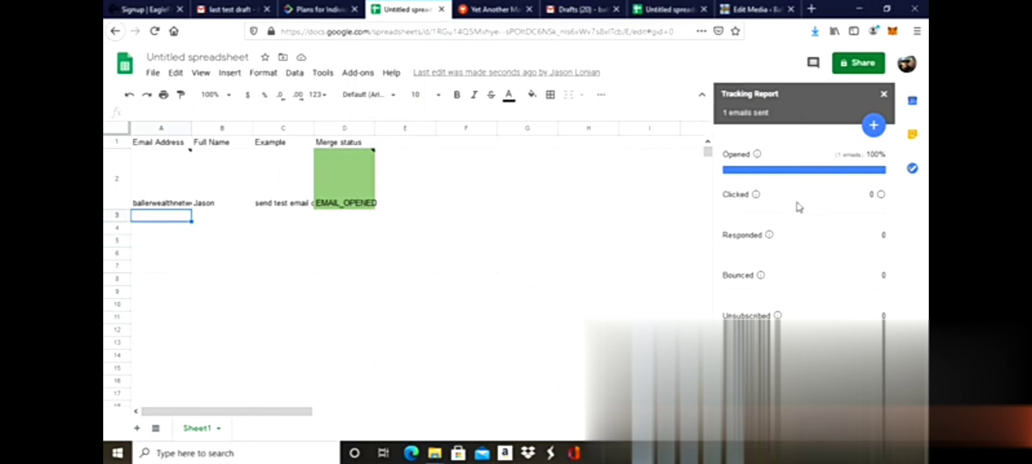